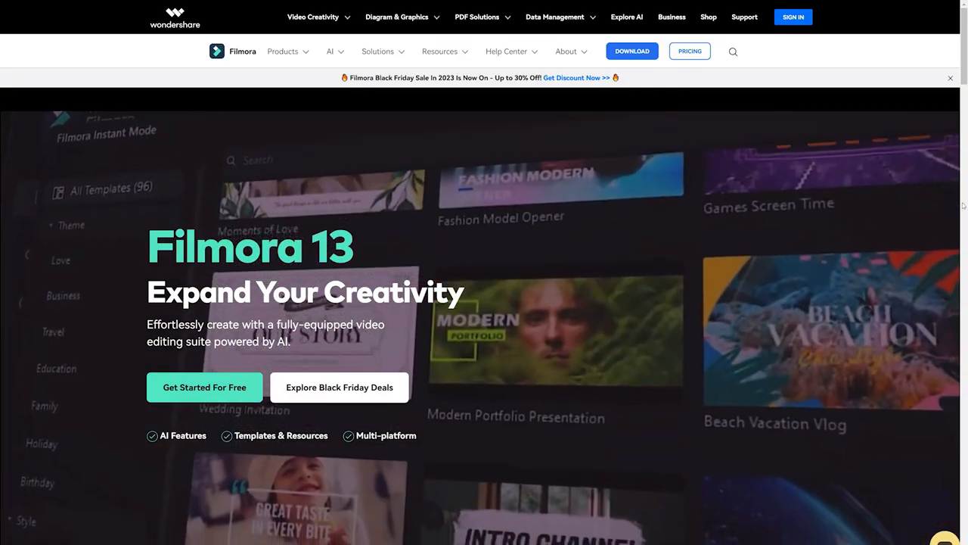
Leave the Filmora 13 web page and launch Wondershare Filmora to its start screen
left_click(632, 52)
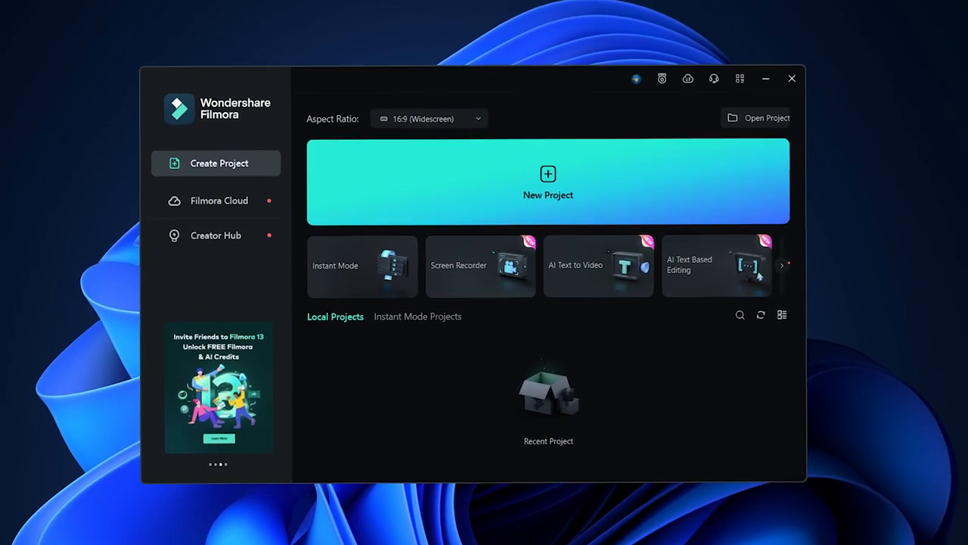
Start a new project, place the calendar clip on the timeline and launch the AI Music Generator from the Audio tab
left_click(548, 182)
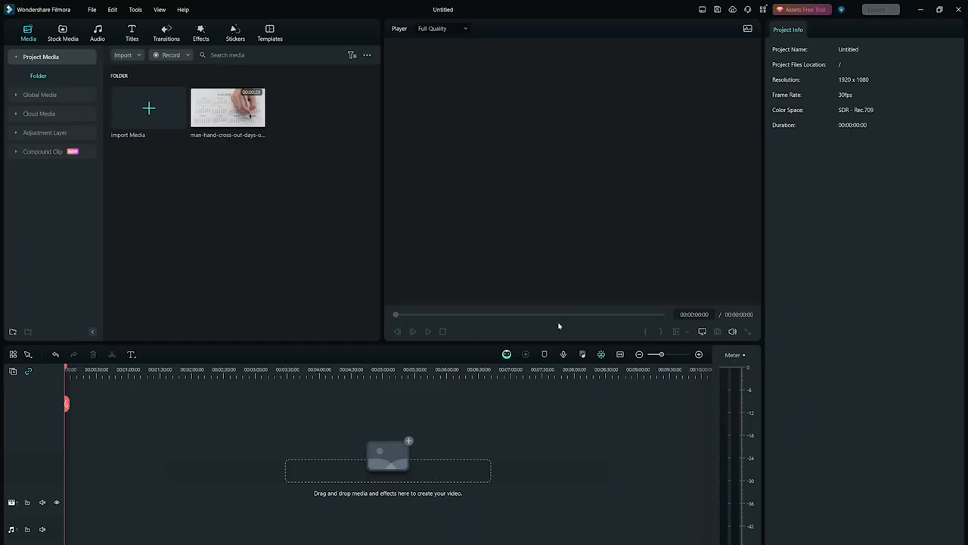
left_click_drag(227, 107, 174, 469)
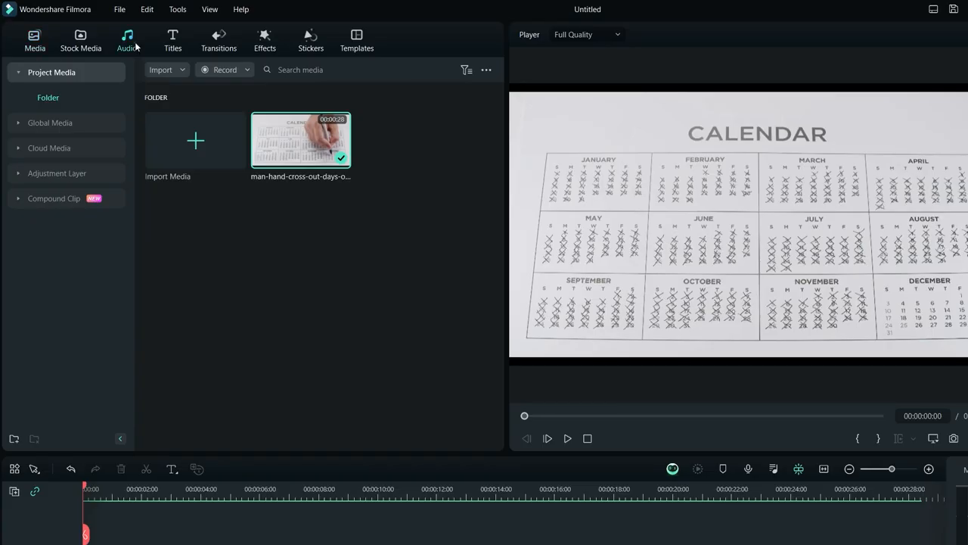
left_click(127, 40)
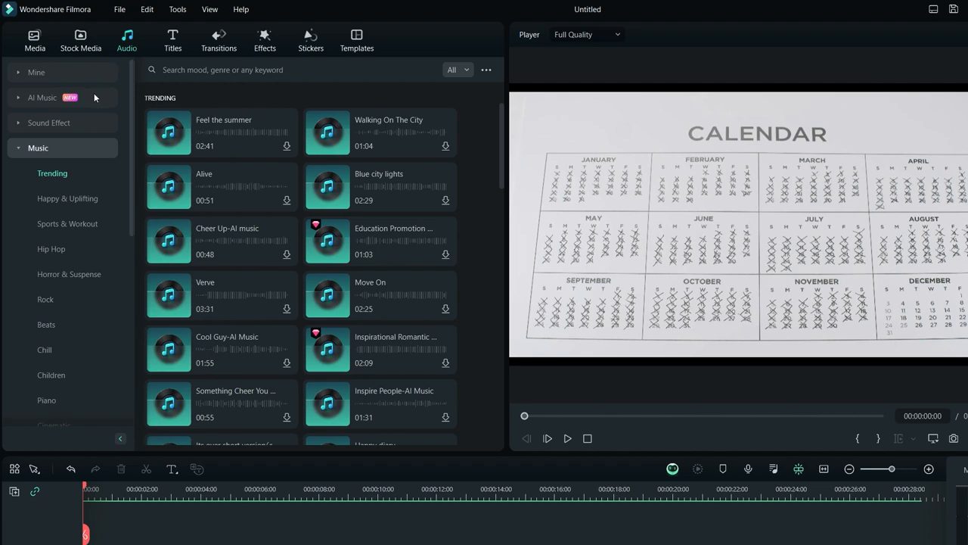
left_click(43, 96)
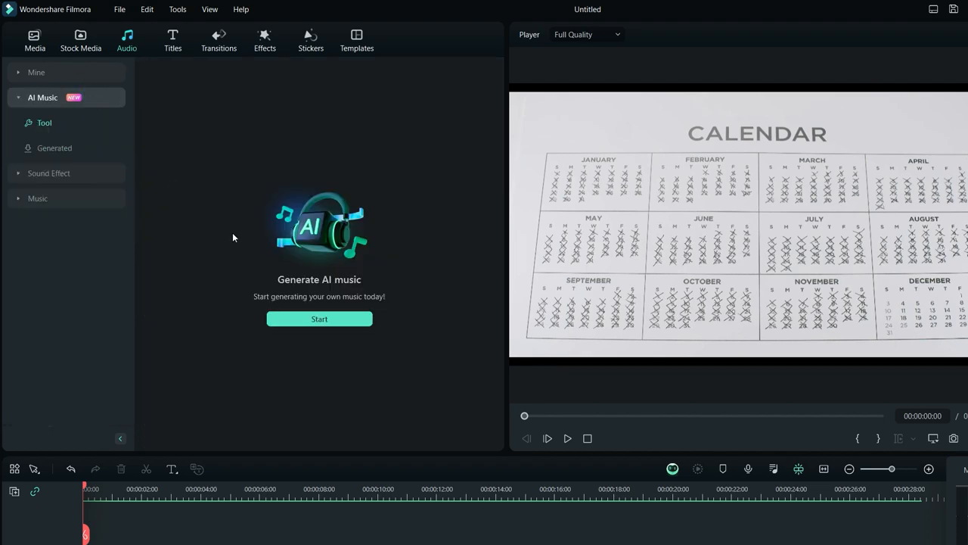
left_click(320, 318)
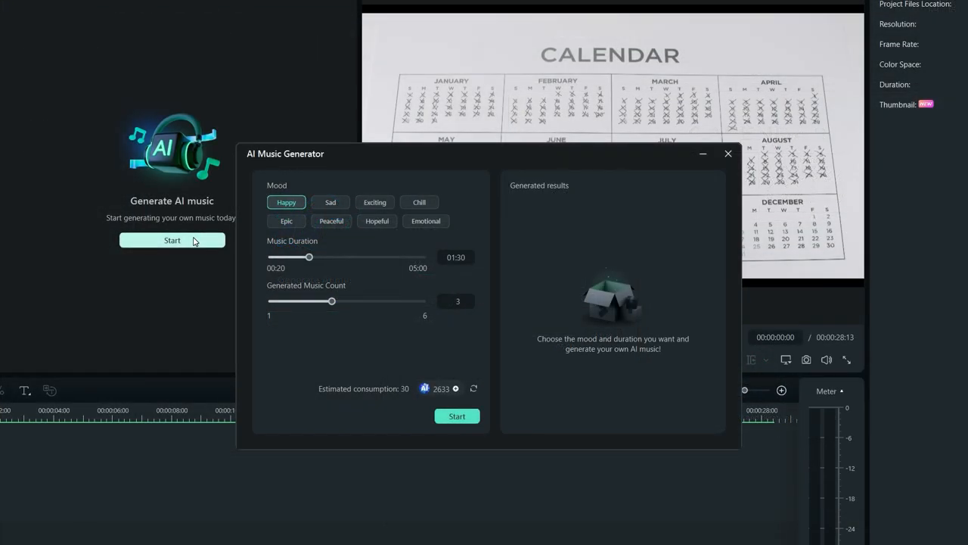
Generate two Epic mood tracks with duration 00:29 and count 2
left_click(286, 221)
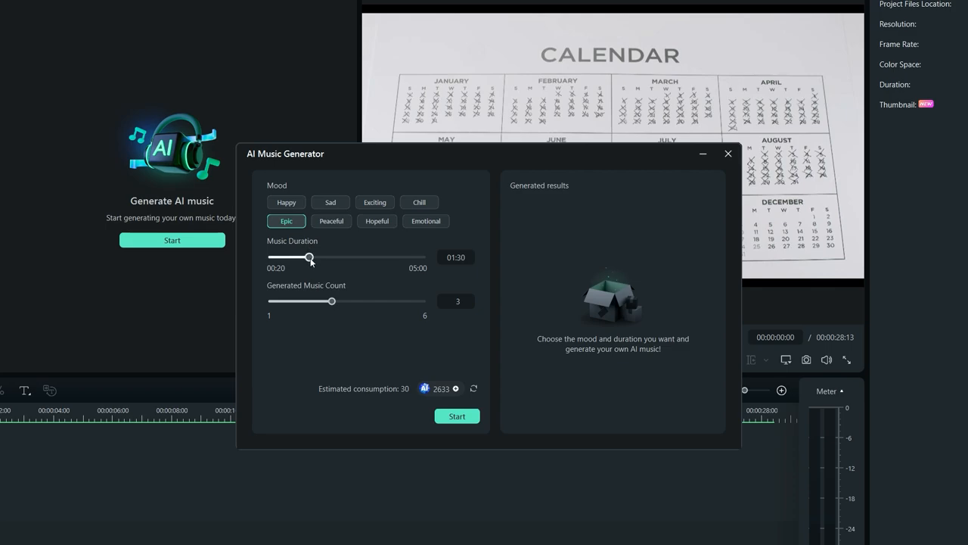
left_click_drag(308, 258, 276, 257)
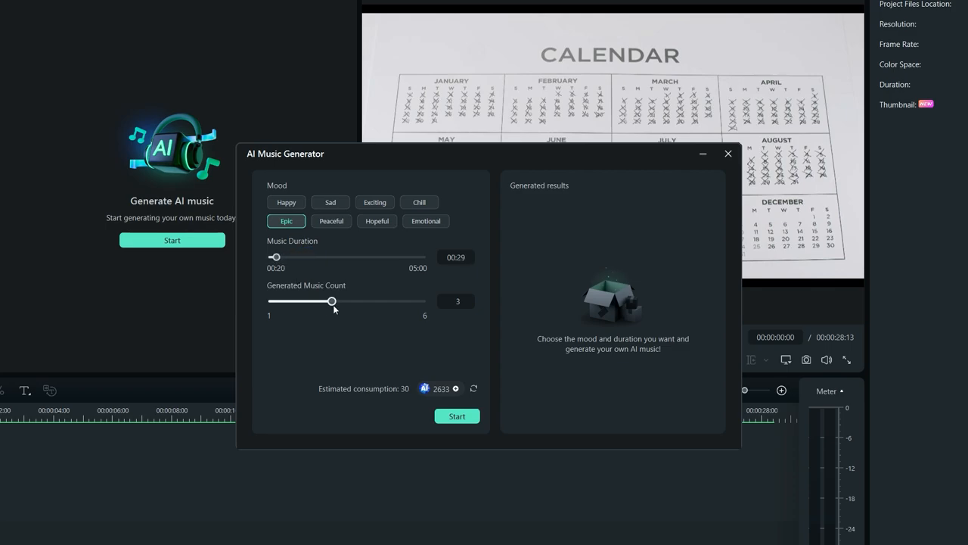
left_click_drag(332, 301, 301, 301)
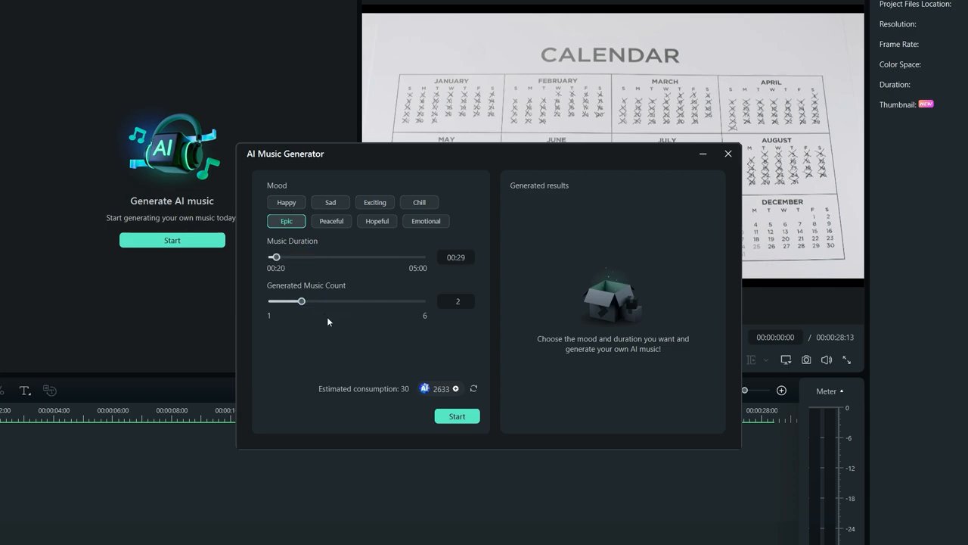
mouse_move(457, 416)
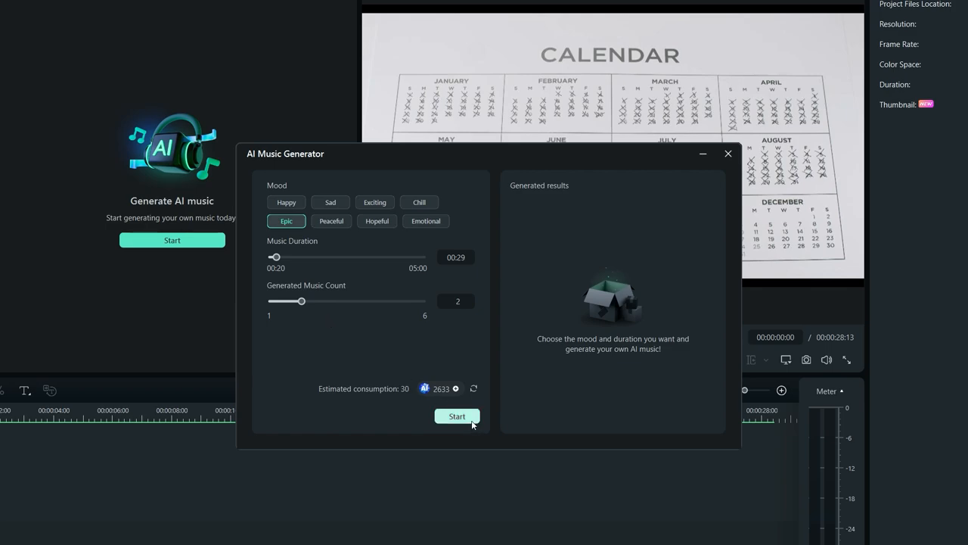
left_click(457, 416)
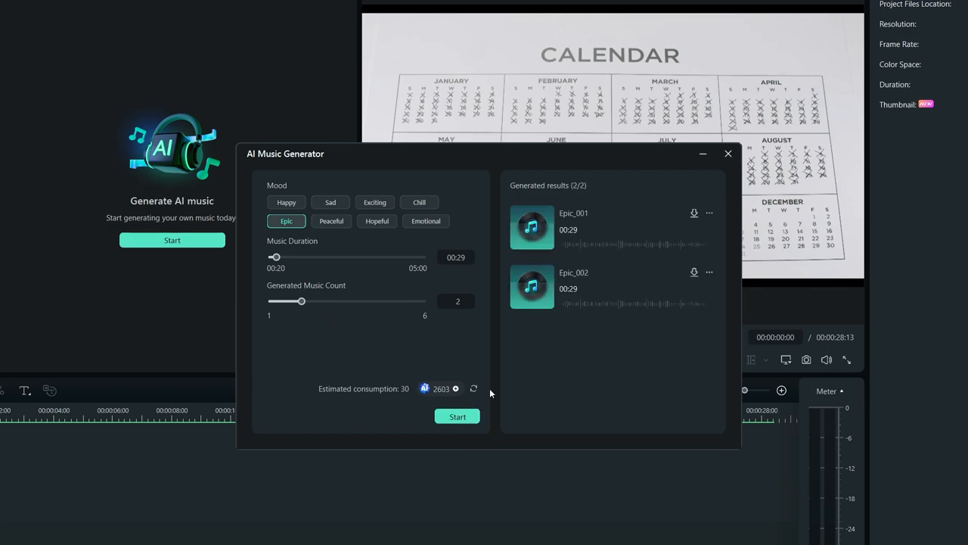
Preview Epic_001 and Epic_002, then download Epic_001 into the project
left_click(532, 227)
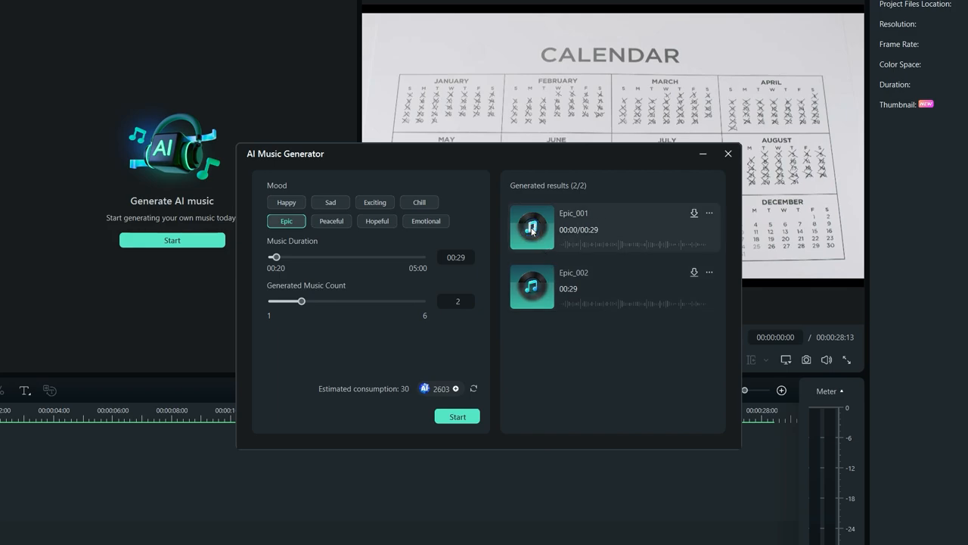
left_click(533, 286)
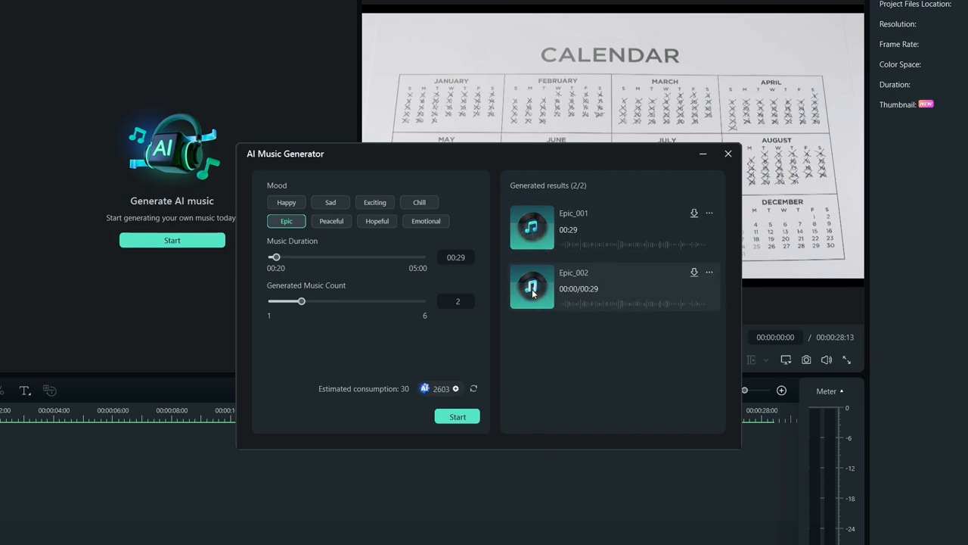
left_click(533, 286)
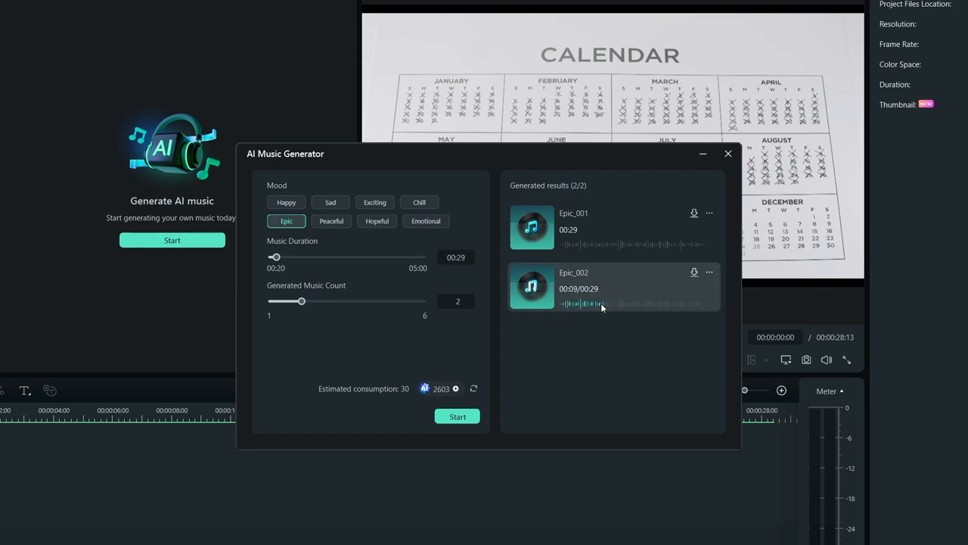
left_click(533, 287)
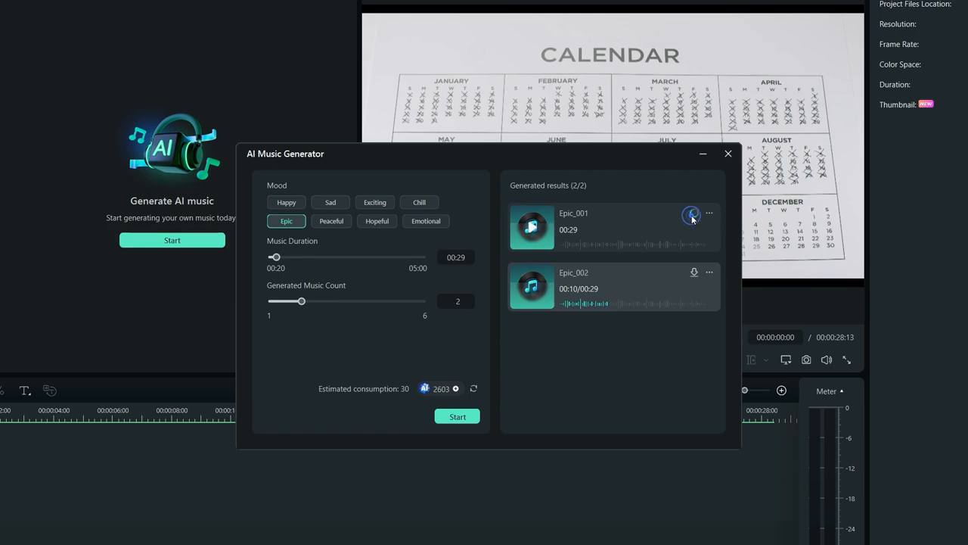
left_click(693, 212)
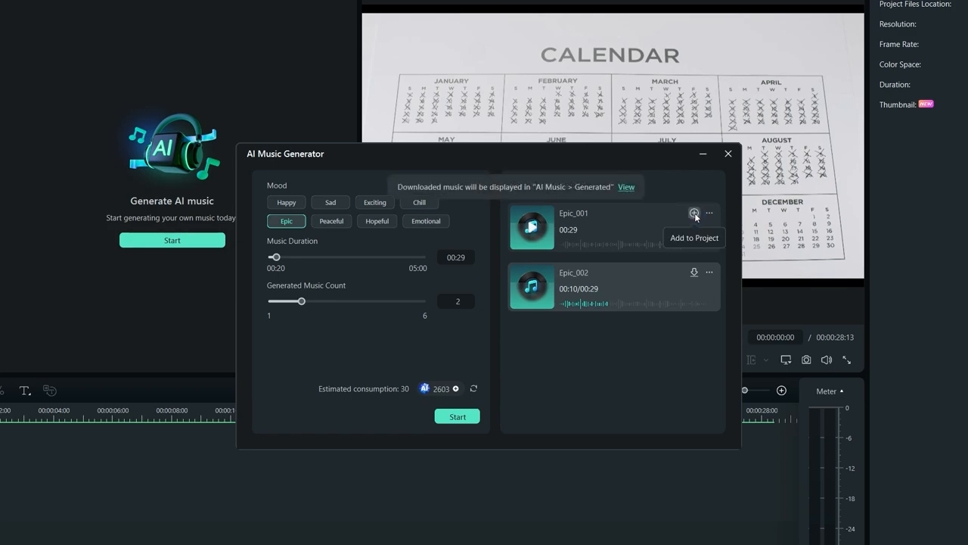
left_click(693, 236)
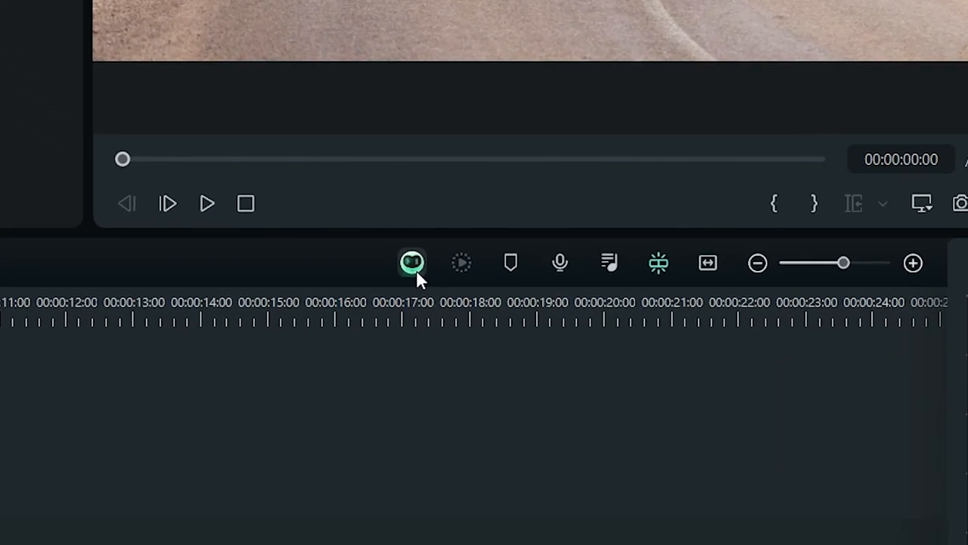
Ask the AI Copilot the suggested question about removing silent segments
left_click(411, 263)
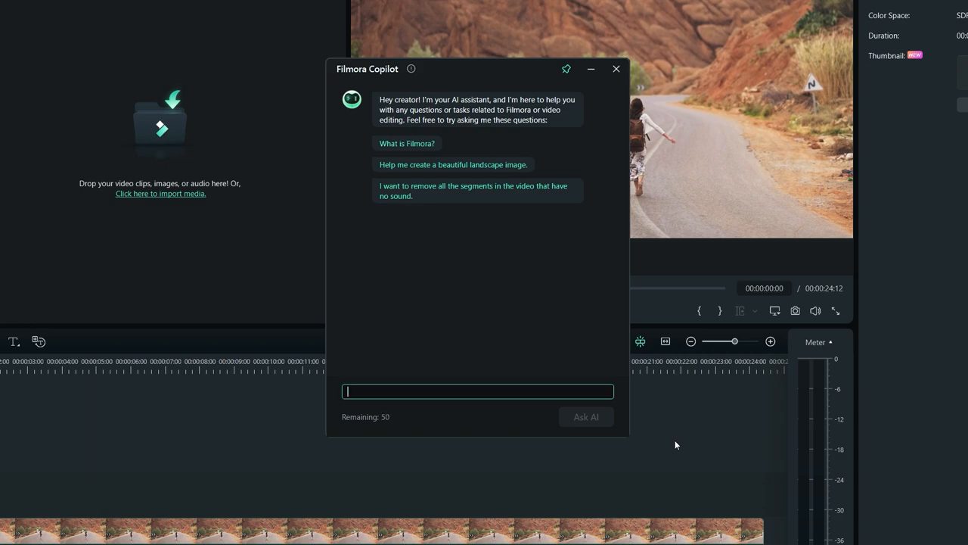
mouse_move(666, 436)
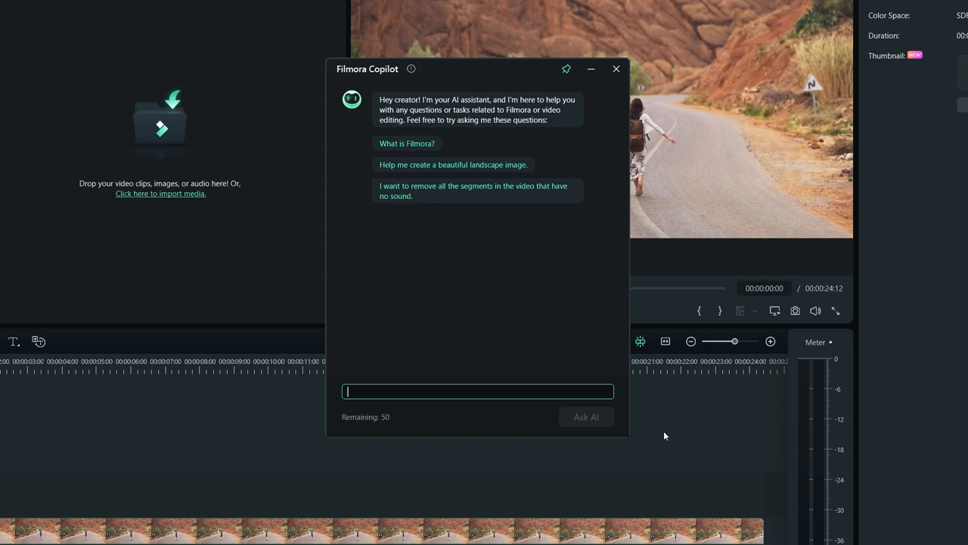
left_click(472, 191)
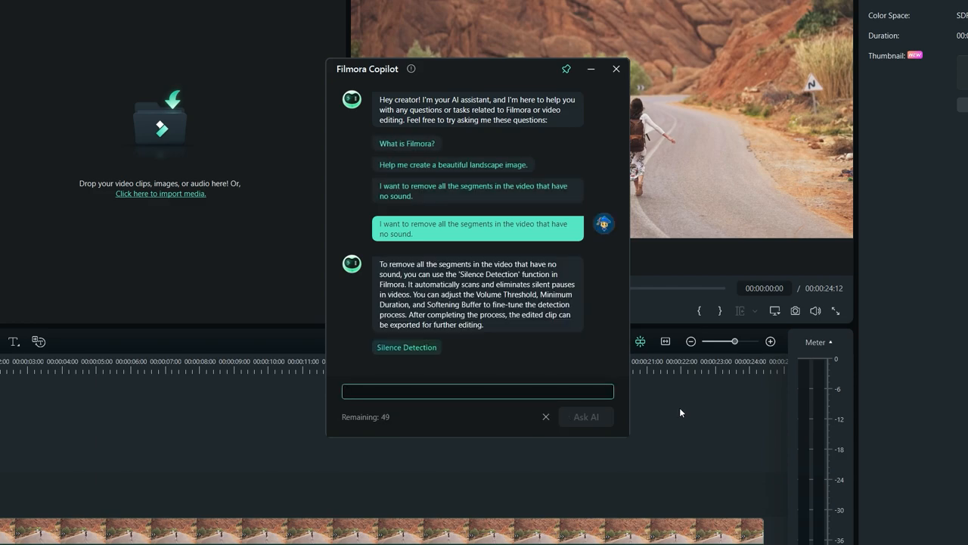
mouse_move(418, 356)
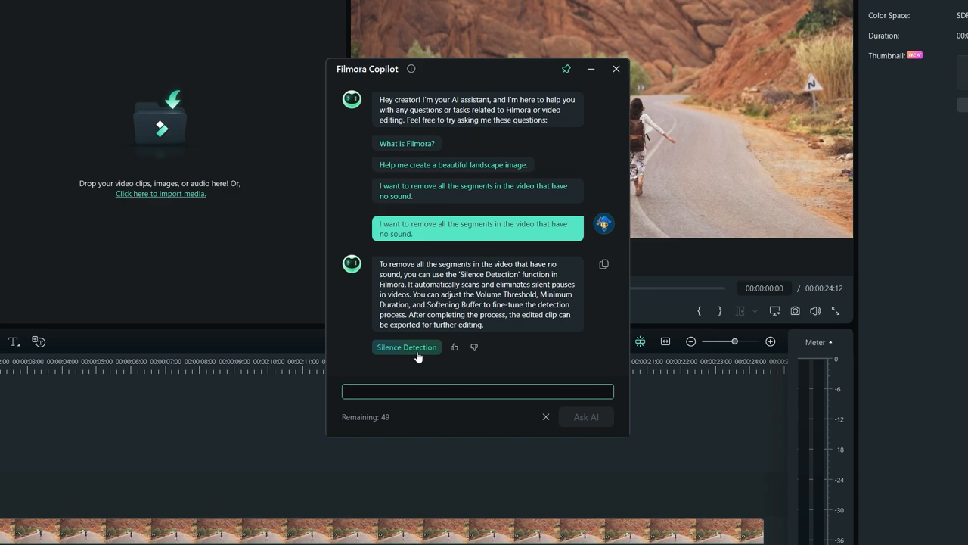
Ask the Copilot how to 'change video color to black tone' and send the question
type("change vide")
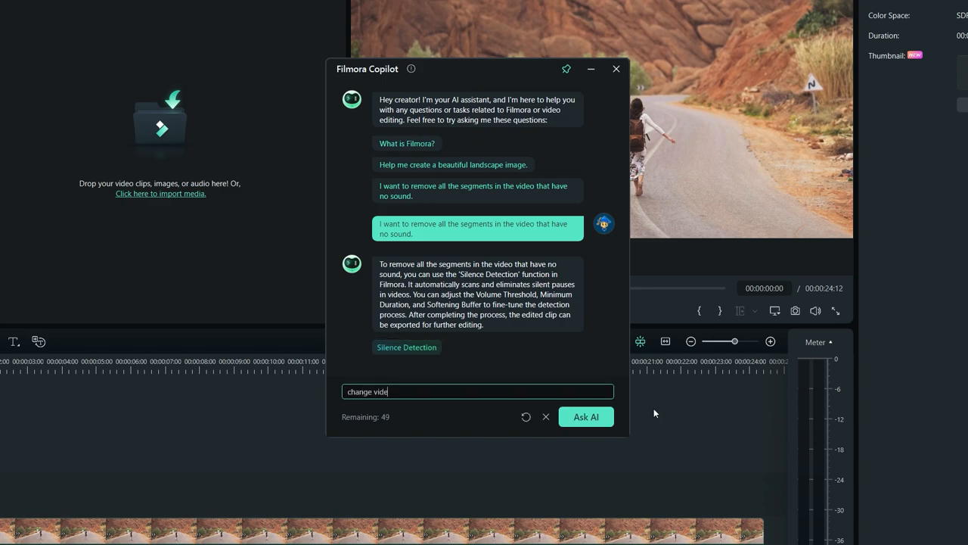
type("o color to black")
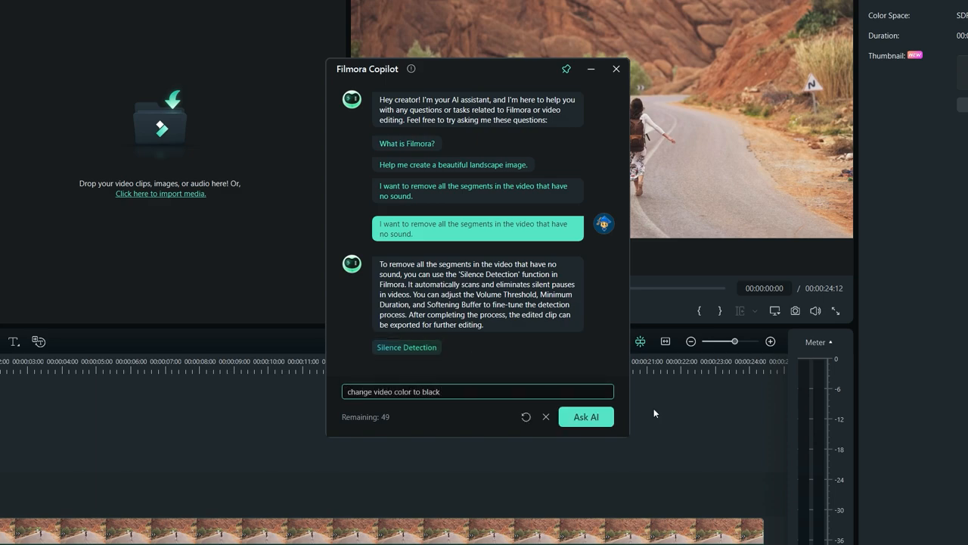
type("tone")
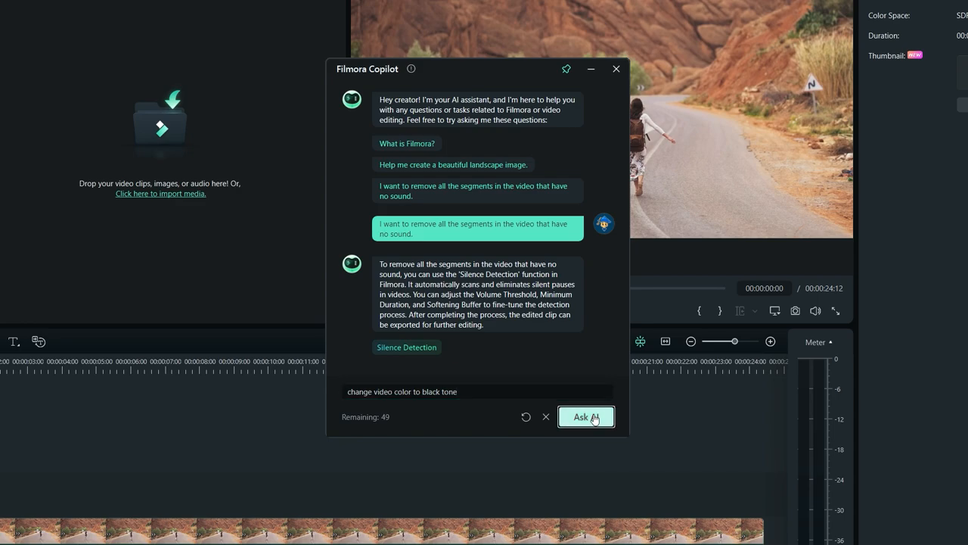
left_click(585, 417)
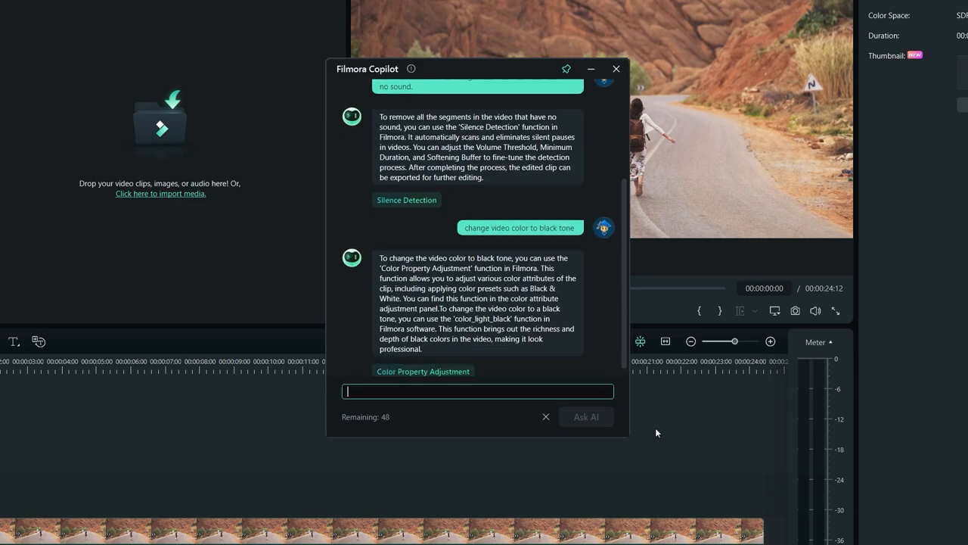
left_click(424, 363)
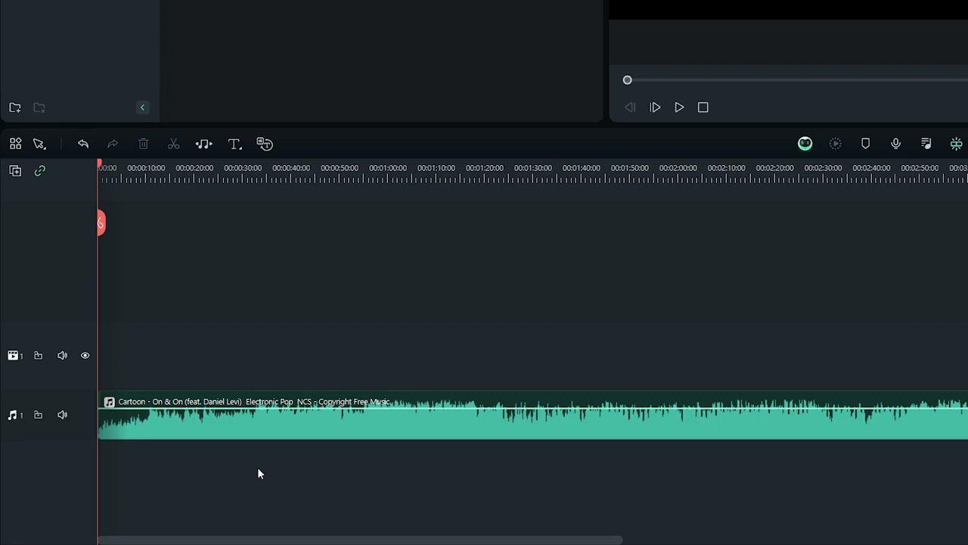
mouse_move(286, 445)
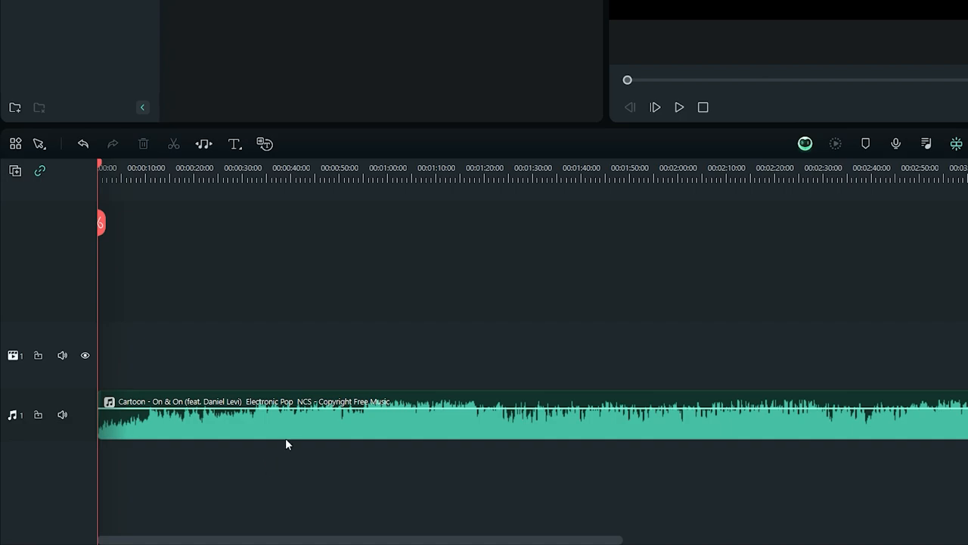
Run AI Vocal Remover on the Cartoon – On & On music clip from its context menu
right_click(287, 427)
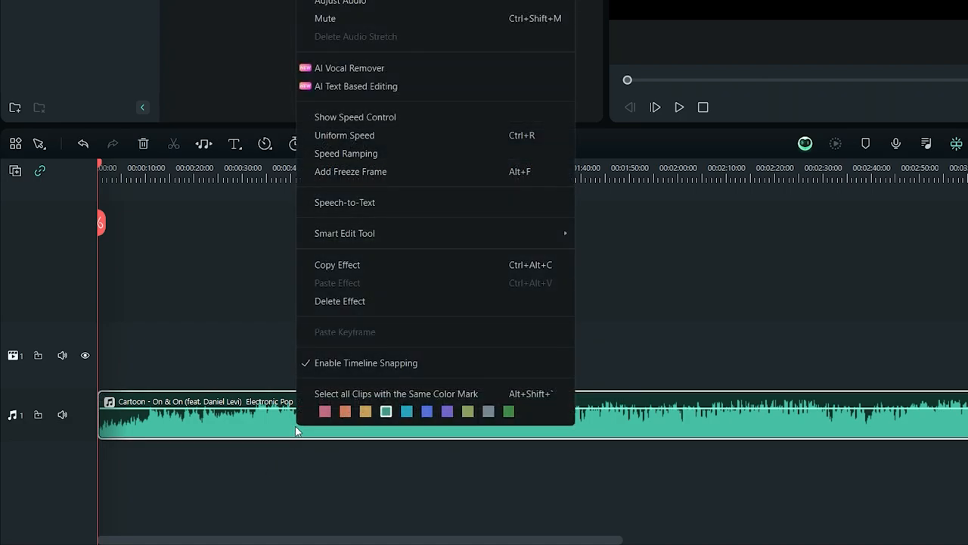
mouse_move(501, 73)
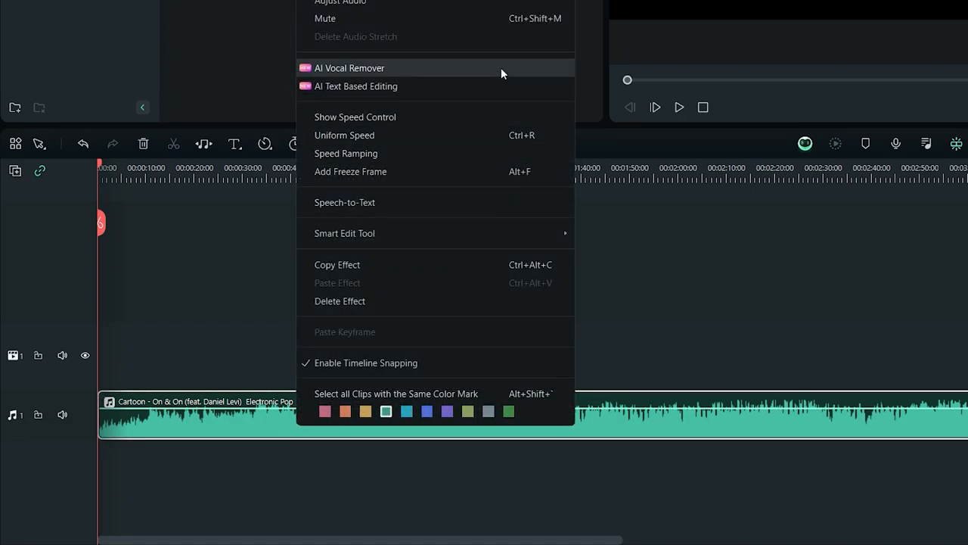
left_click(349, 68)
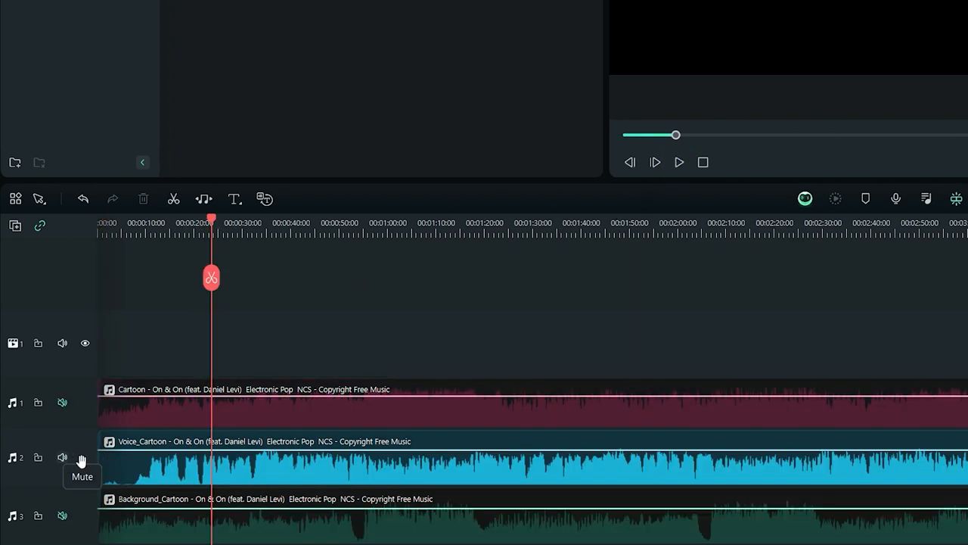
Play the separated Voice_ track, stop it, then play the Background_ track on its own
left_click(678, 161)
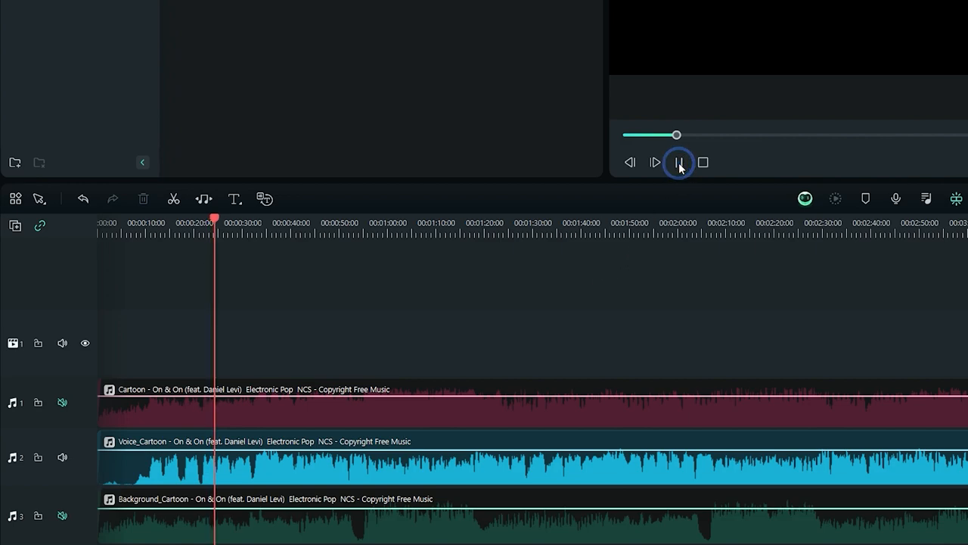
left_click(679, 162)
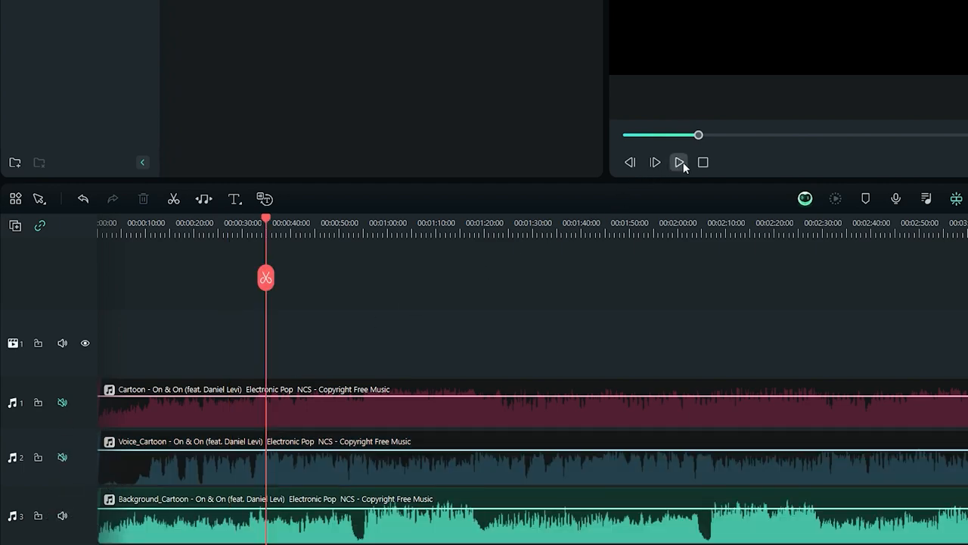
left_click(679, 162)
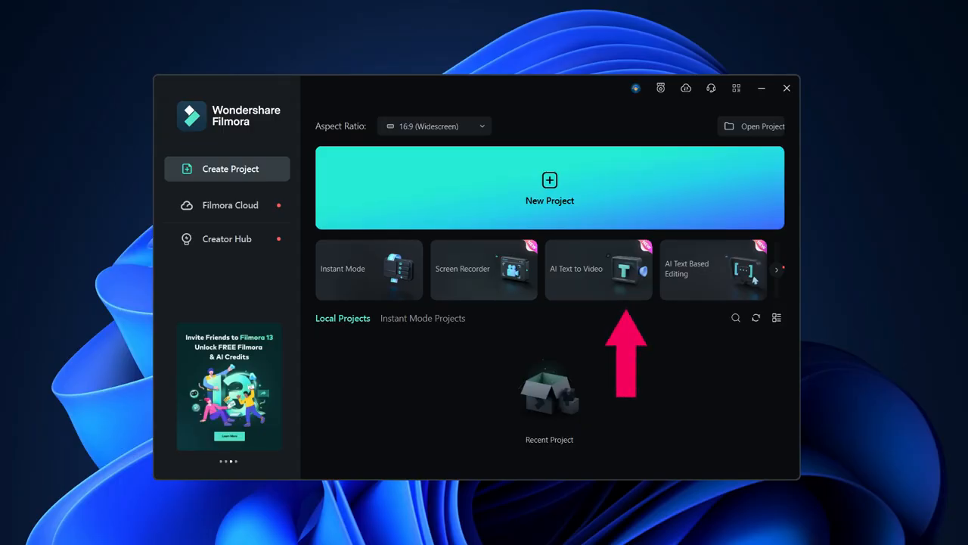
Generate a 9:16 AI Text to Video project from the belly-fat tips script
left_click(599, 269)
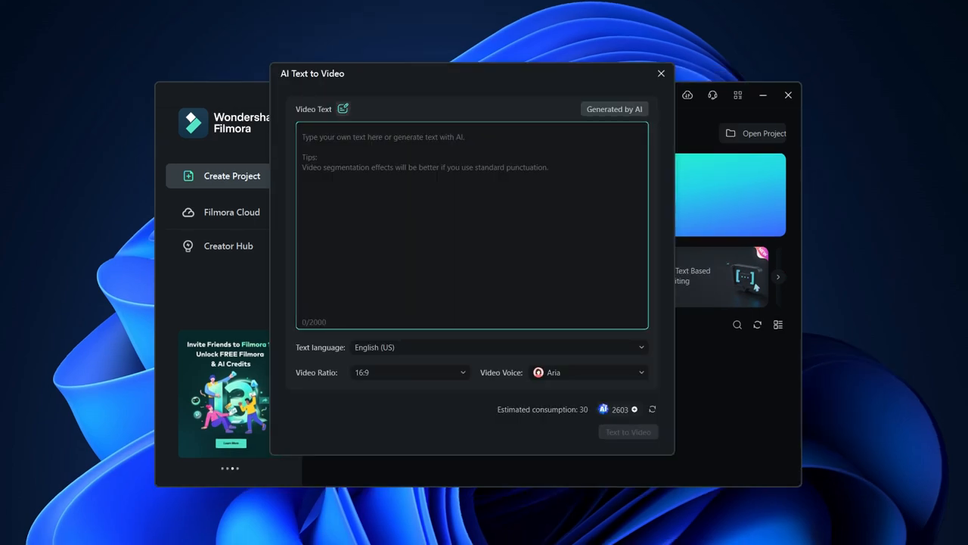
type("Hey everyone! Here are some quick tips on how to reduce belly fat. First of all, I'd advise you to start Keto Diet.")
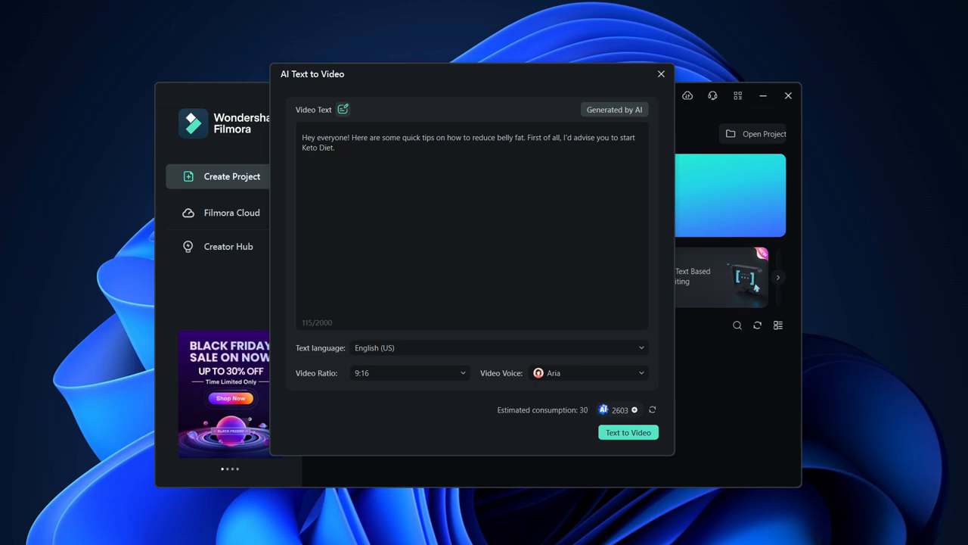
left_click(627, 433)
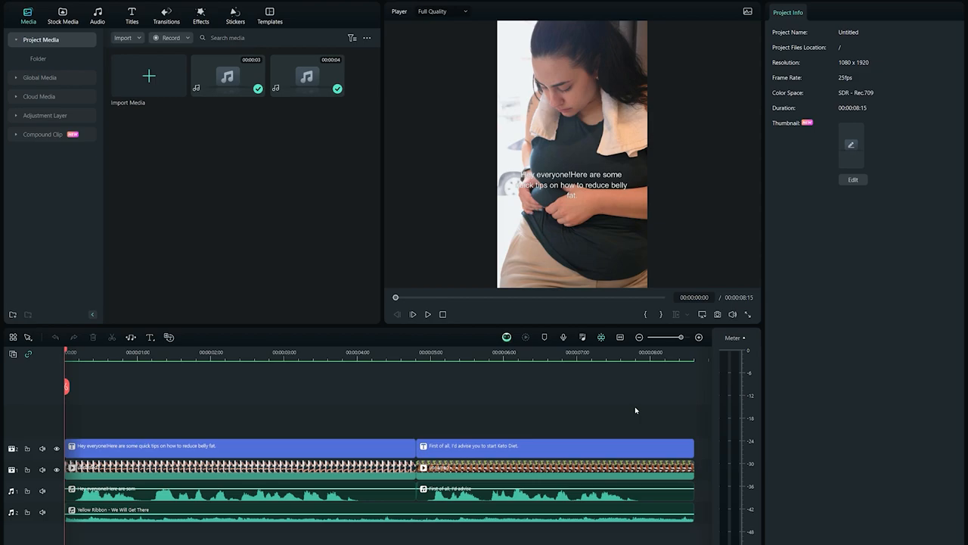
Bring the generated vertical tips video into the editor and reach the AI Text Based Editing prompt
left_click(427, 313)
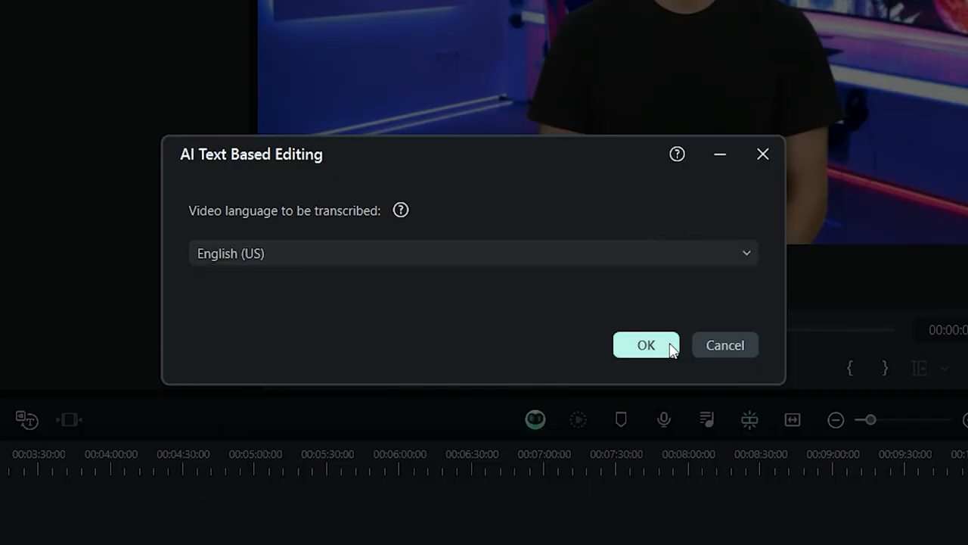
Transcribe the presenter's talk in English (US) and delete all silent clips
left_click(646, 345)
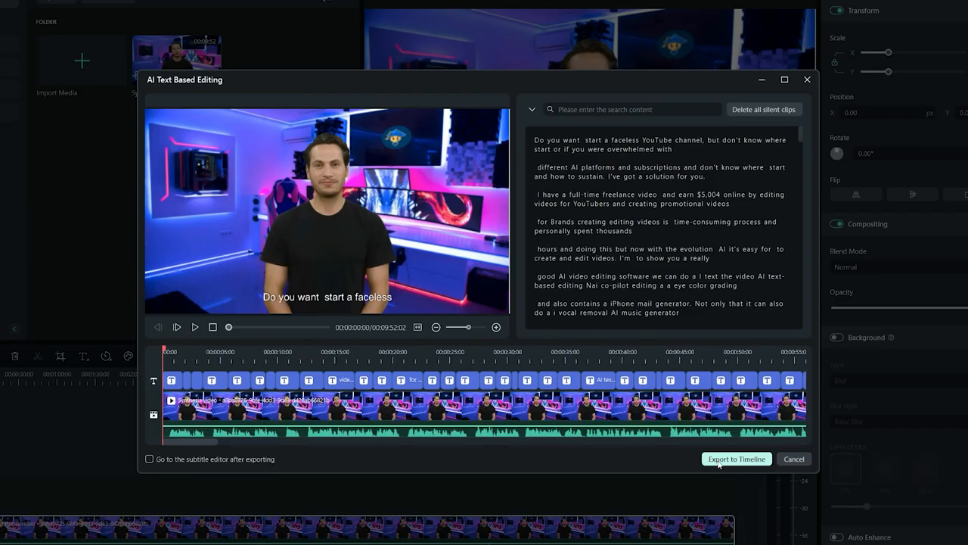
mouse_move(683, 468)
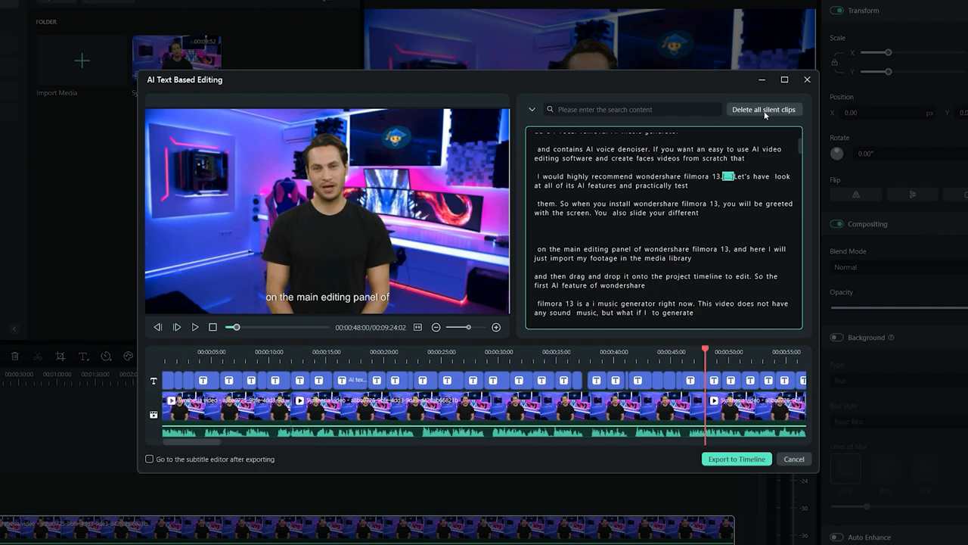
left_click(763, 109)
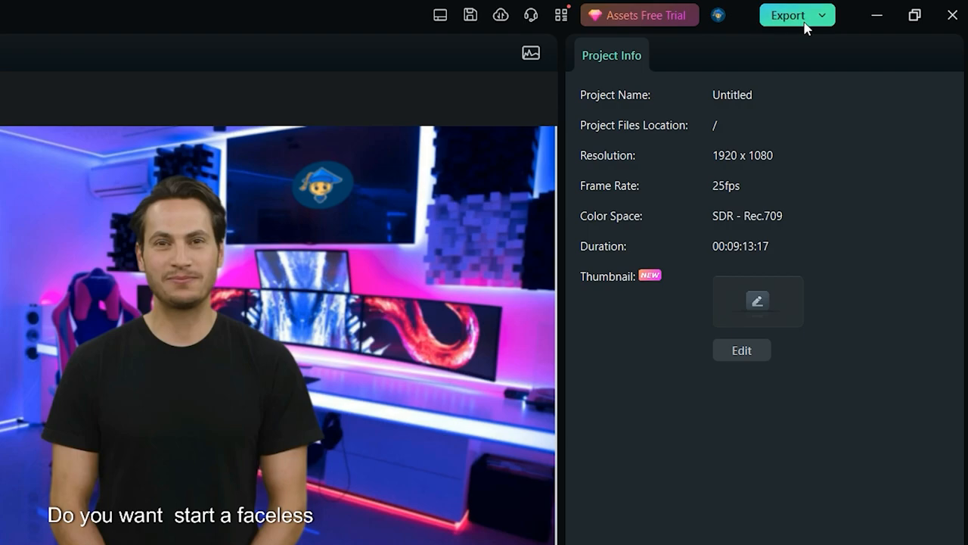
In Export settings, pick a later frame of the presenter as thumbnail and start editing it
left_click(787, 16)
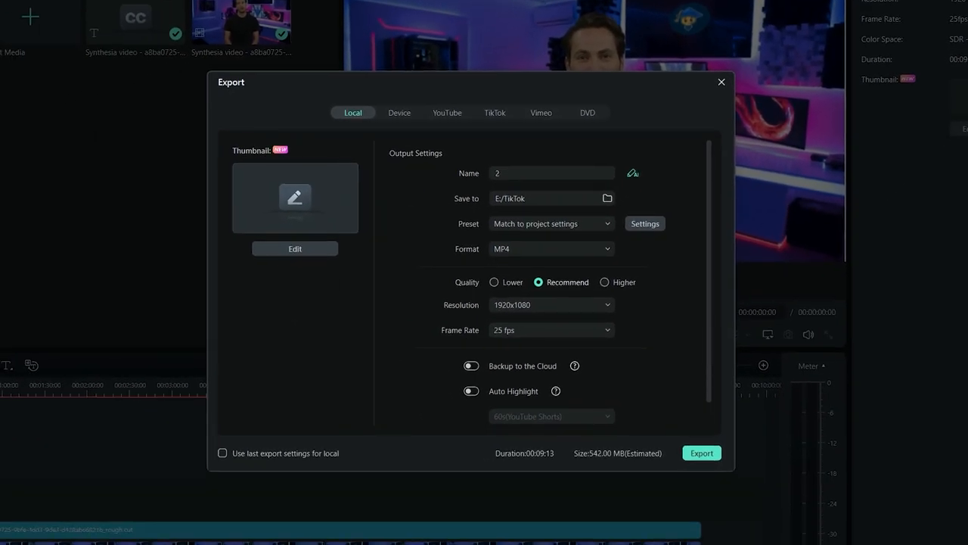
mouse_move(494, 238)
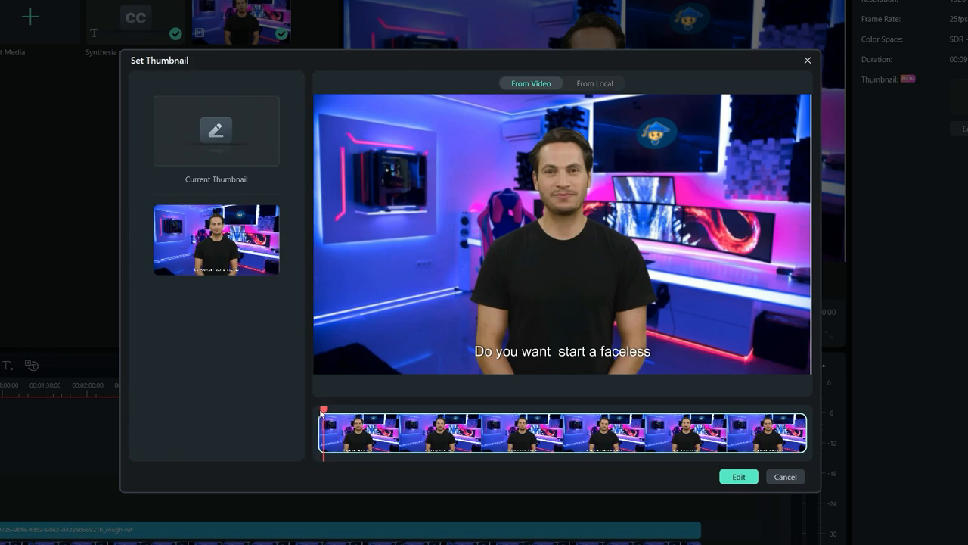
left_click(597, 432)
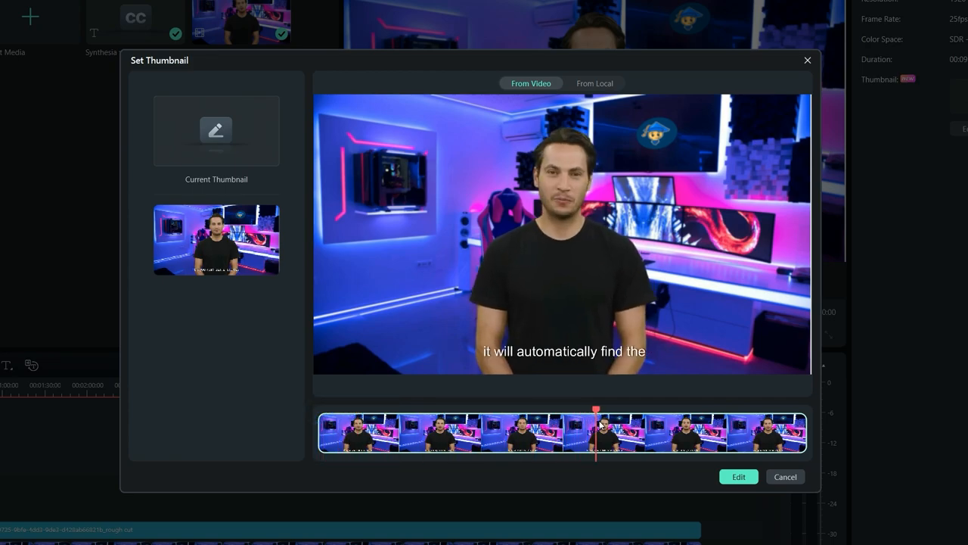
left_click(738, 477)
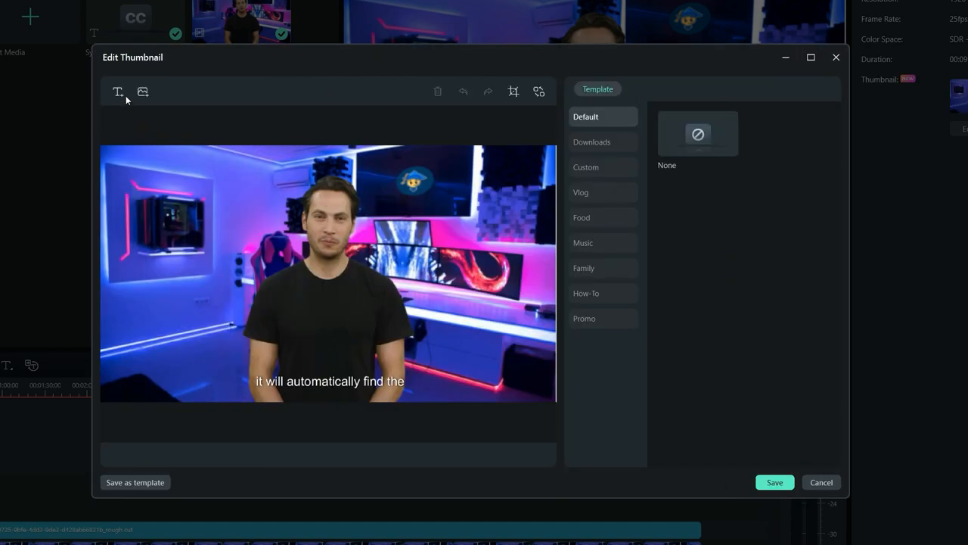
Apply a How-To thumbnail template with the title reading AI FOR VIDEOS
left_click(118, 92)
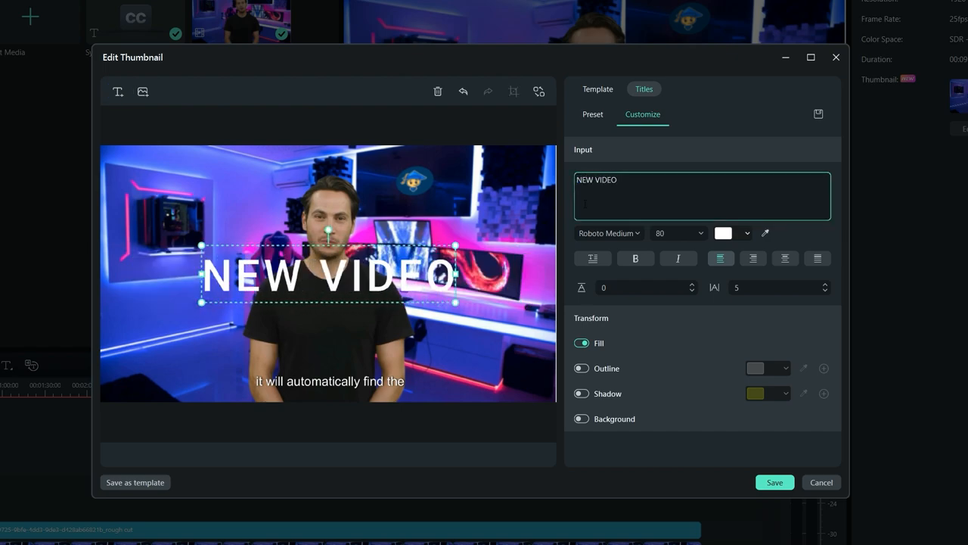
left_click(597, 88)
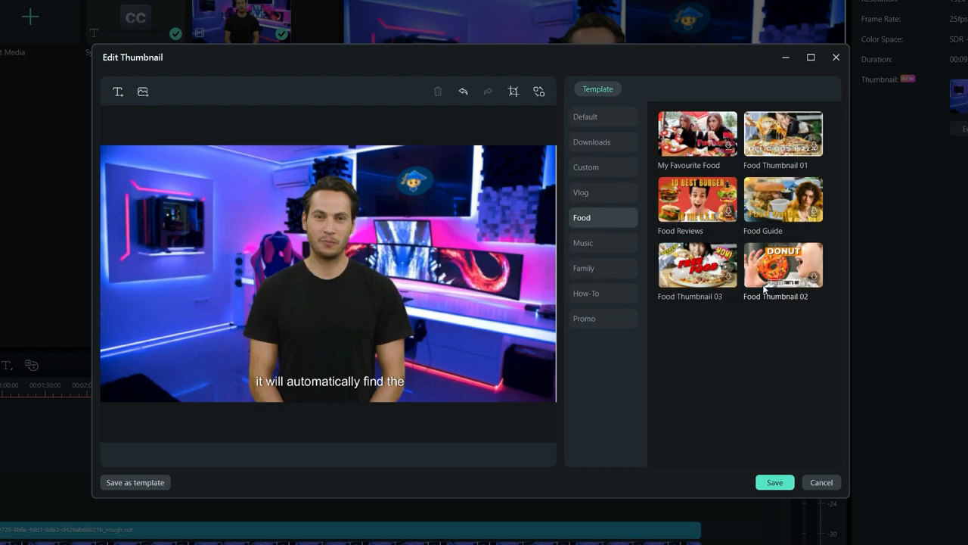
left_click(587, 294)
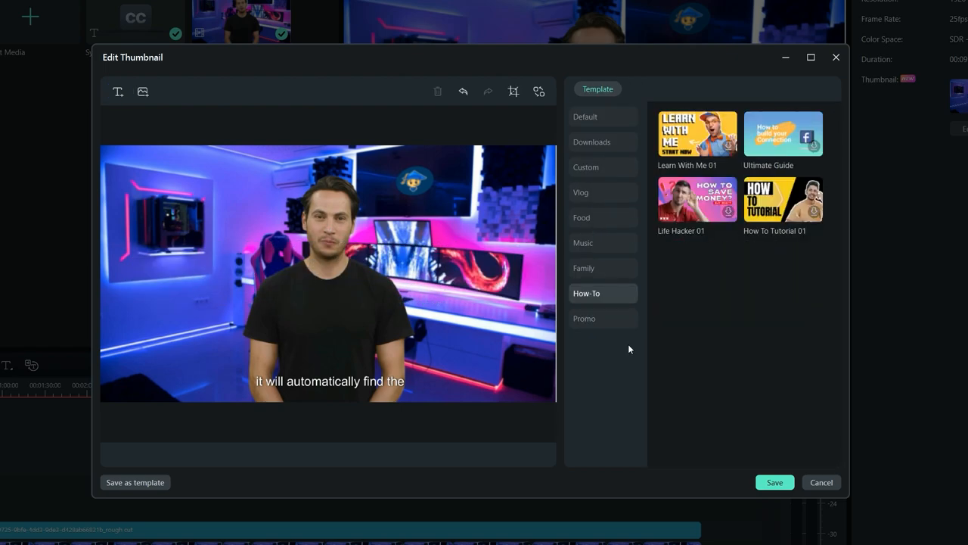
left_click(784, 199)
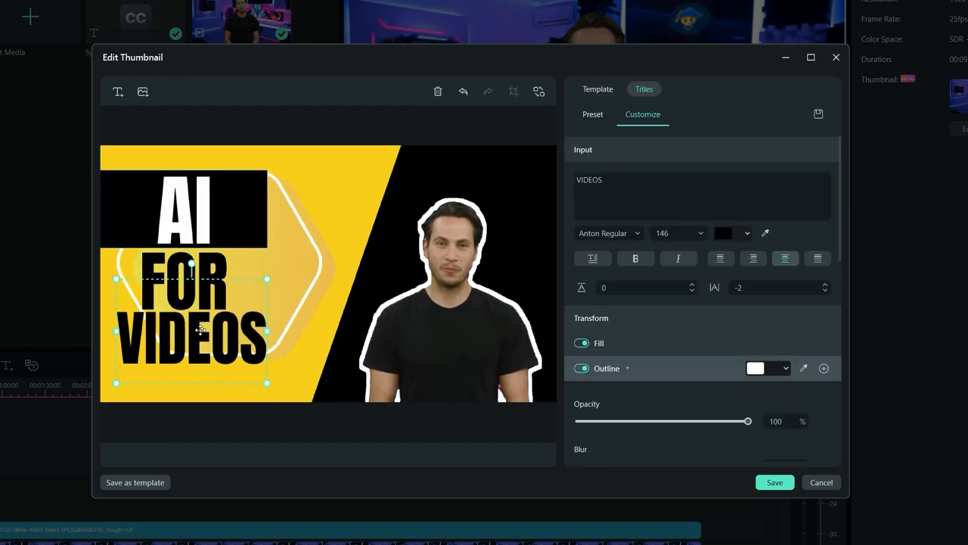
Give the presenter cutout a purple gradient outline
left_click(454, 302)
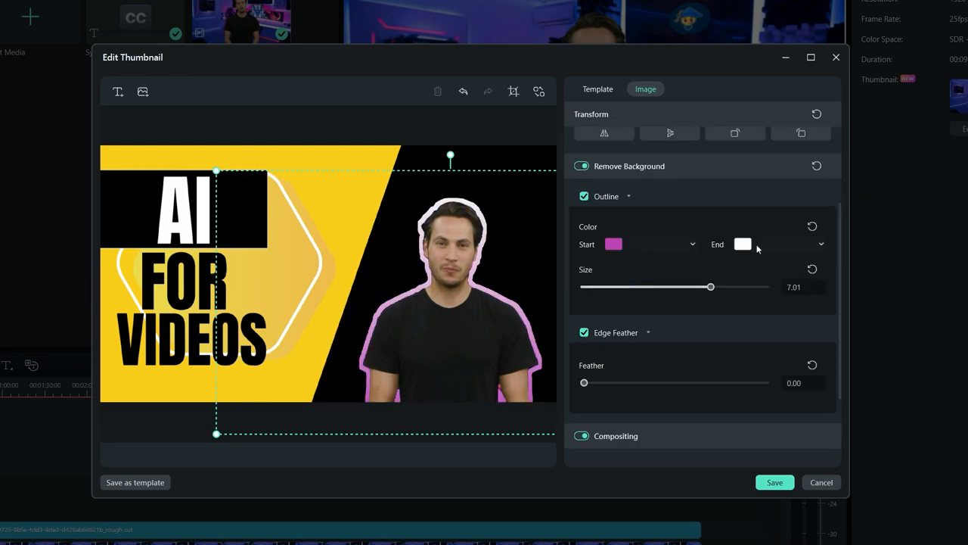
scroll("down", 3)
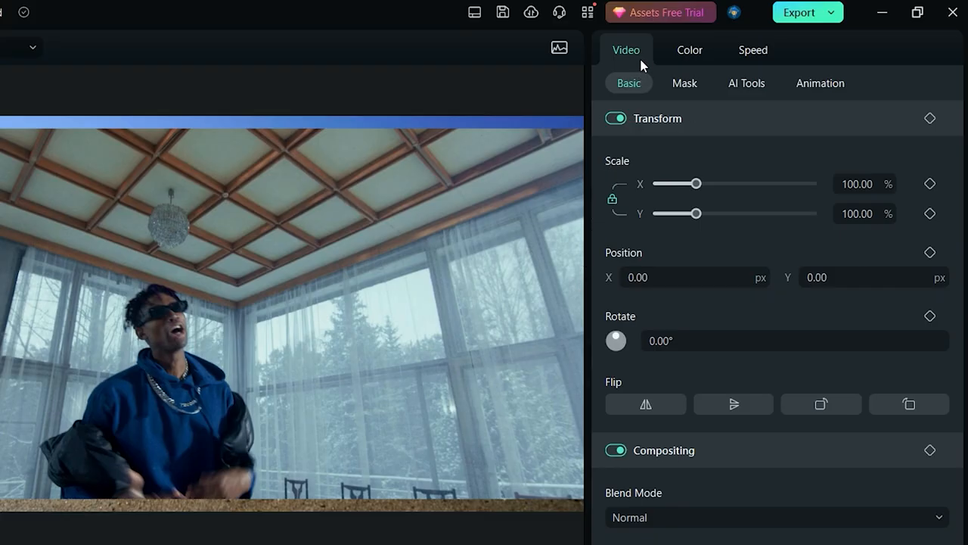
Enable Smart Cutout under Video > AI Tools for the dancing man clip and launch its editor
left_click(746, 83)
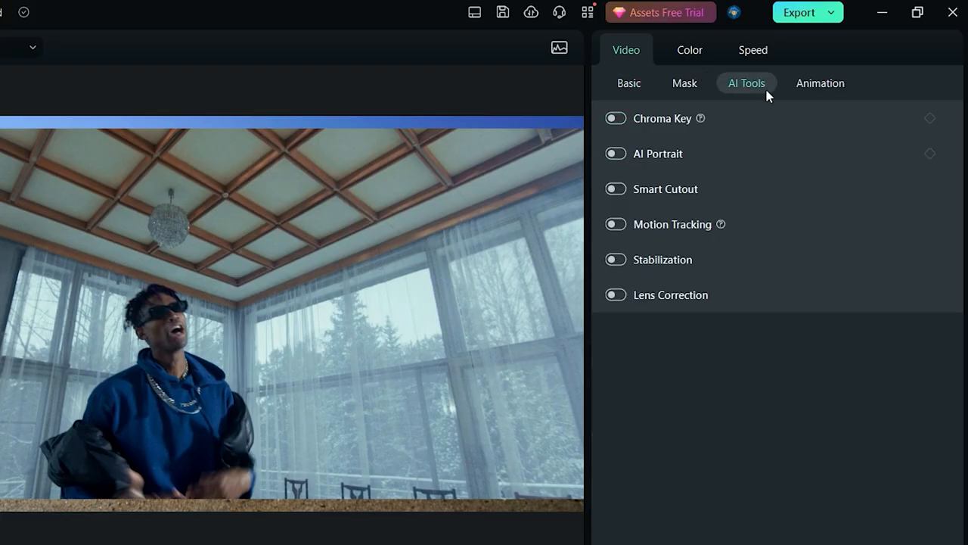
left_click(614, 188)
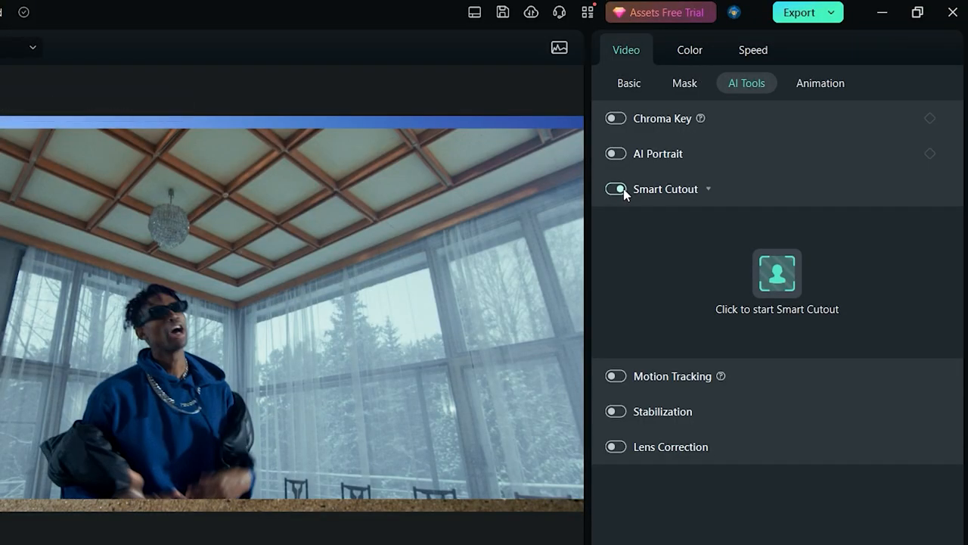
left_click(614, 188)
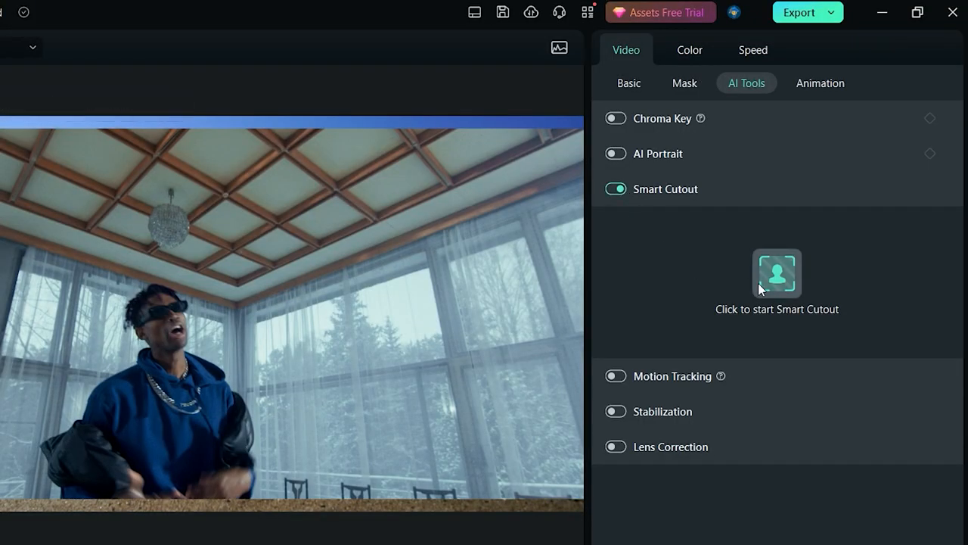
left_click(777, 274)
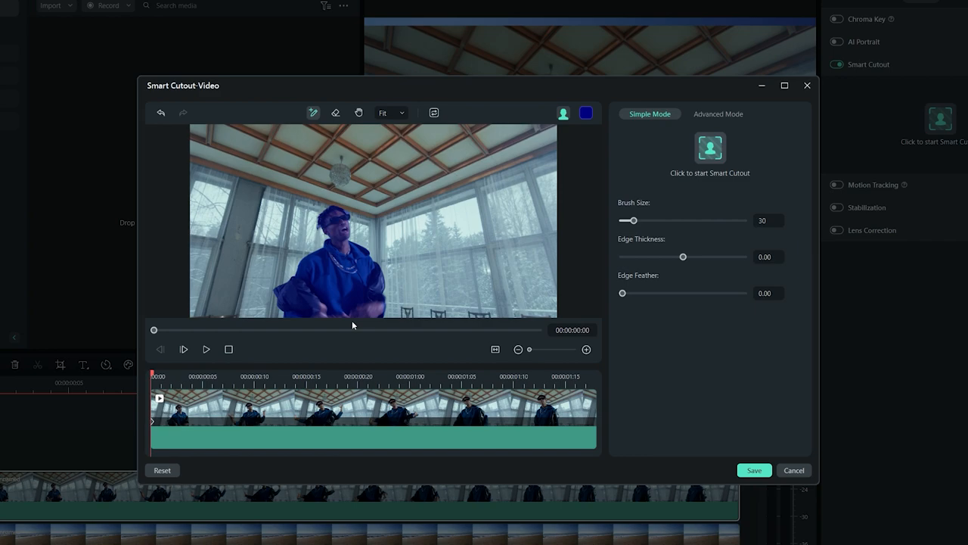
Mark the man as the subject, erase stray areas, and soften the edge thickness and feather
left_click(587, 112)
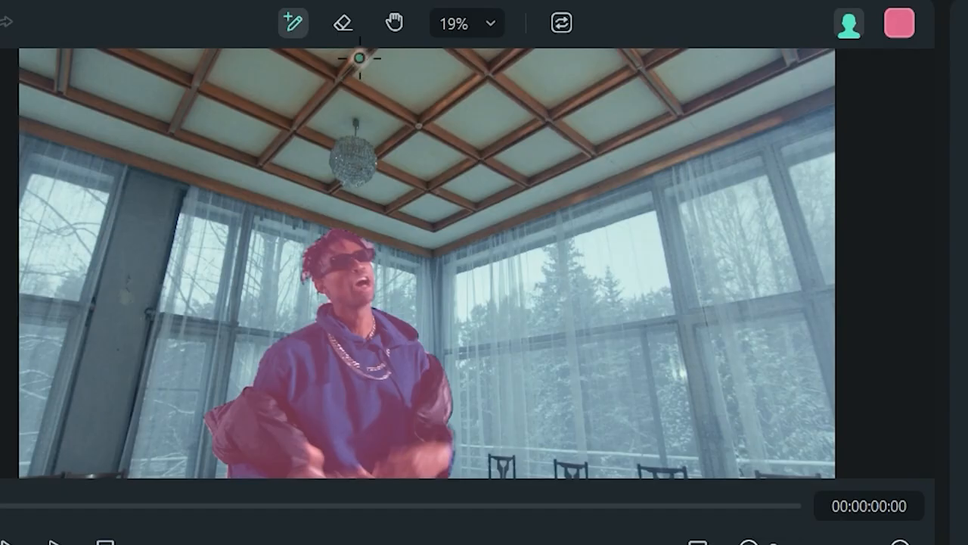
left_click(342, 23)
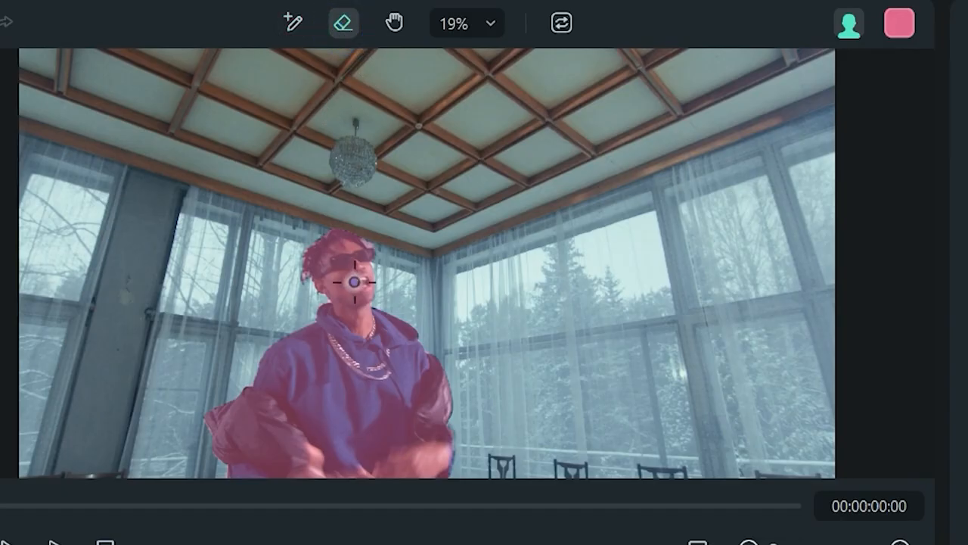
scroll("up", 3)
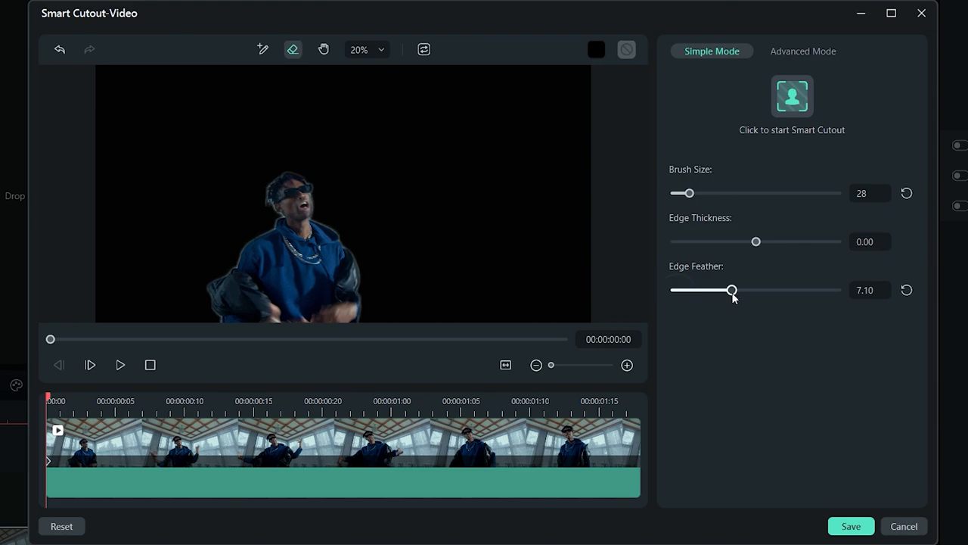
left_click_drag(732, 290, 717, 290)
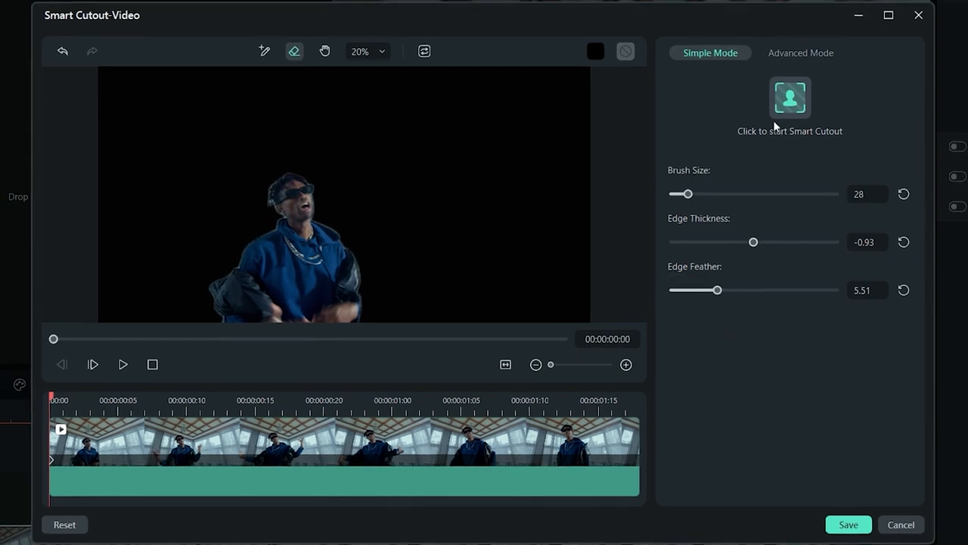
Run Smart Cutout across the clip, preview the result, and save it back to the project
left_click(790, 96)
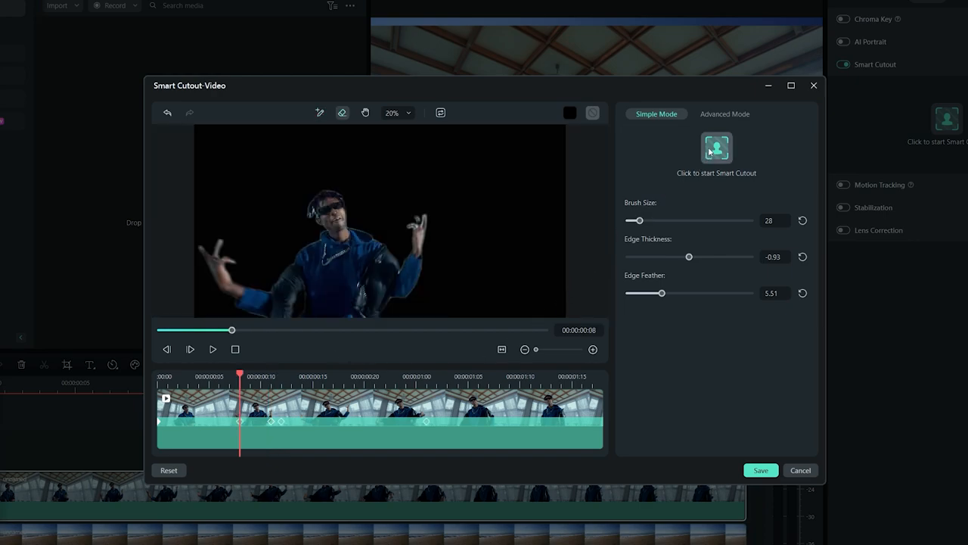
left_click(715, 149)
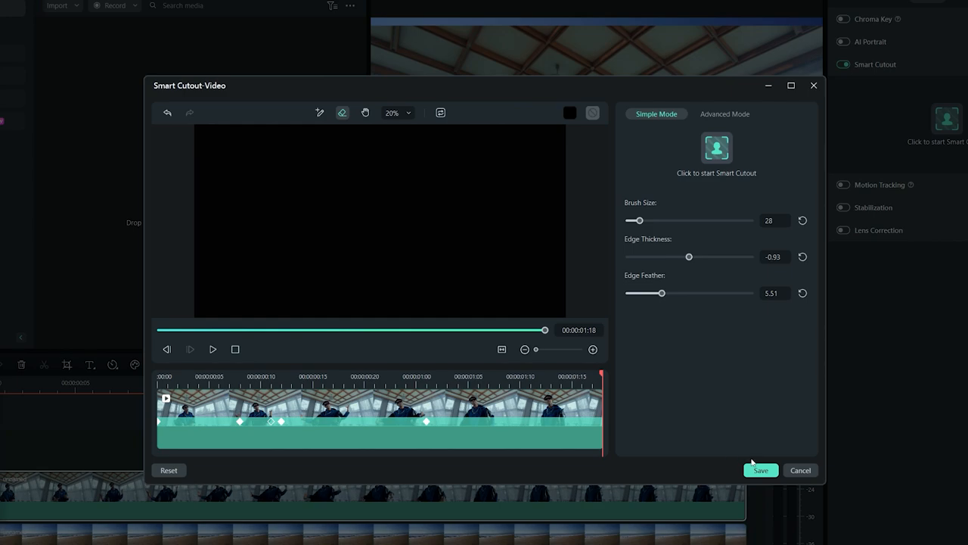
left_click(759, 469)
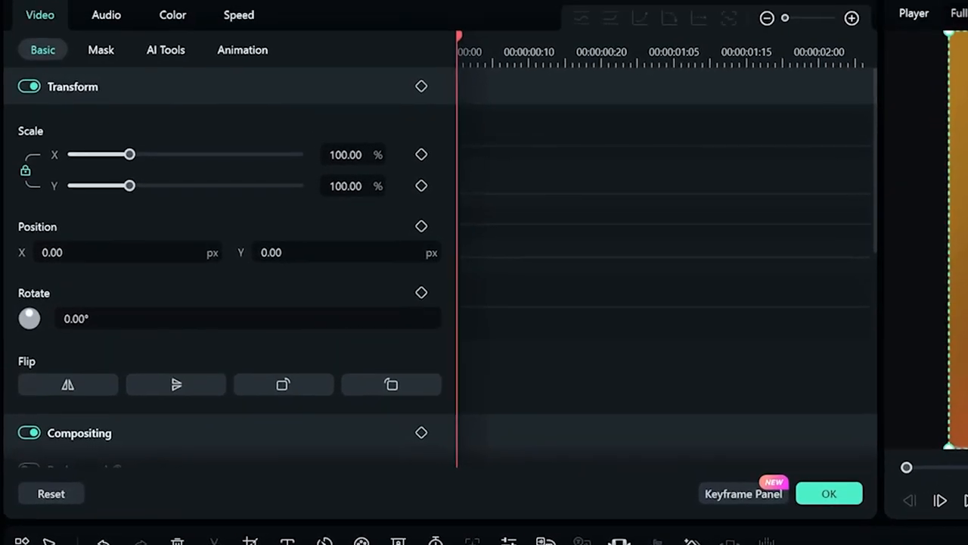
Add an AI Mask to the clip set to Select Subject
left_click(100, 49)
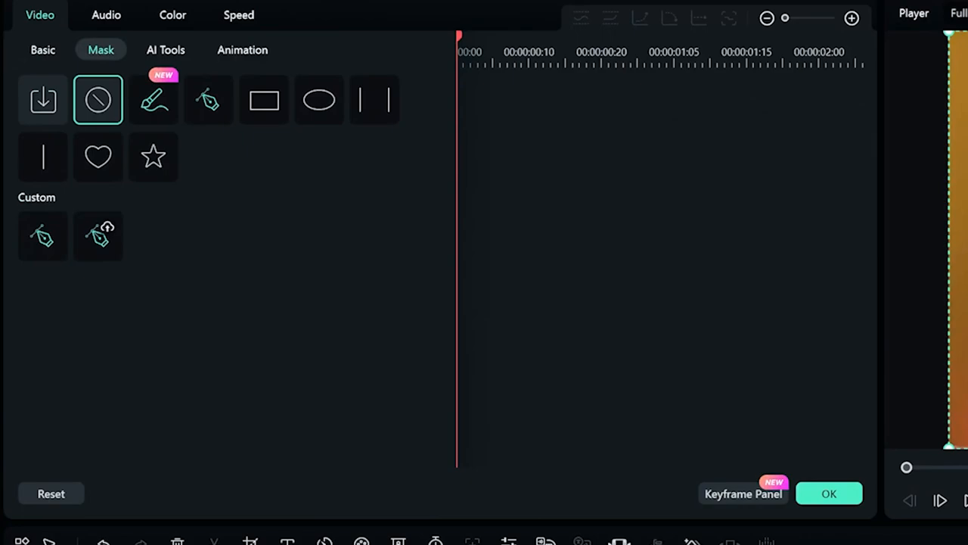
mouse_move(154, 100)
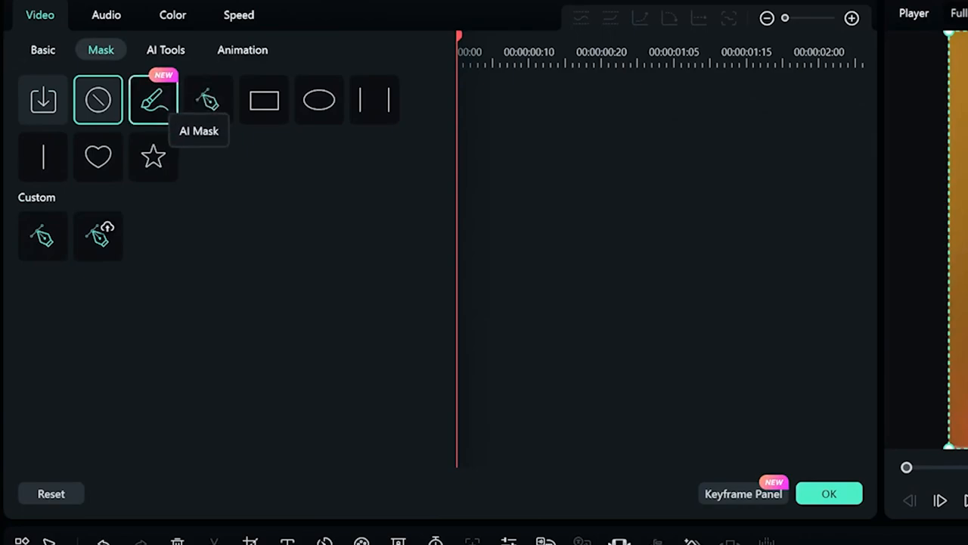
left_click(154, 100)
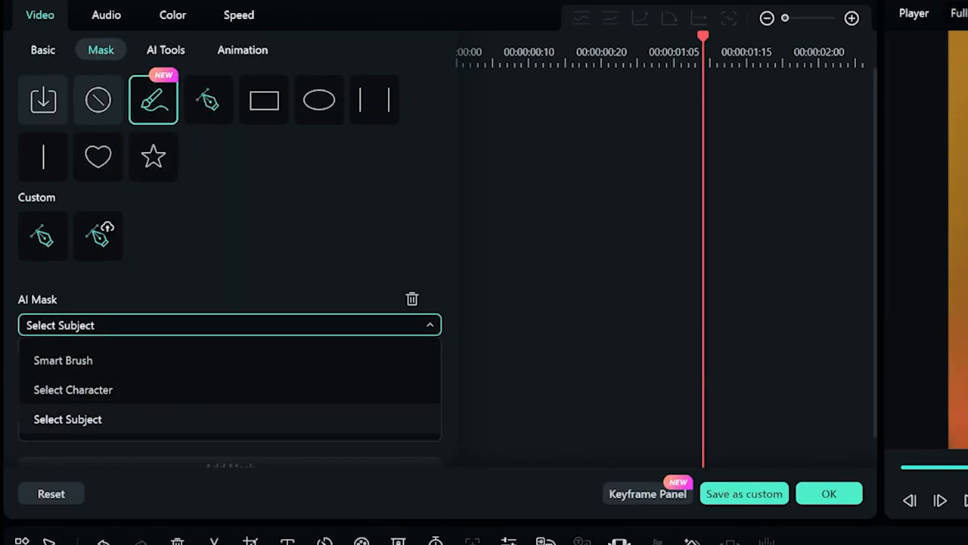
left_click(67, 419)
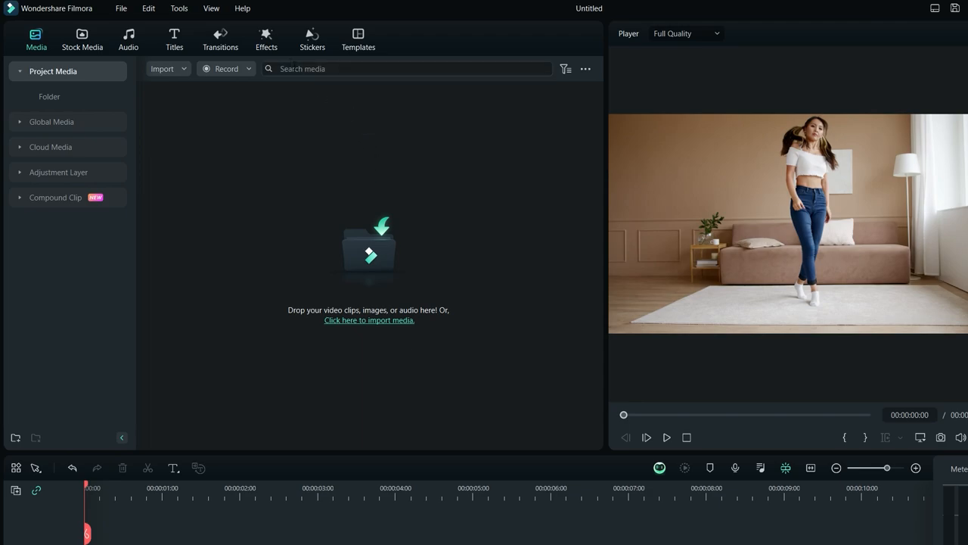
Apply the Burning Outline 2 AI Portrait effect to the woman's clip
left_click(266, 40)
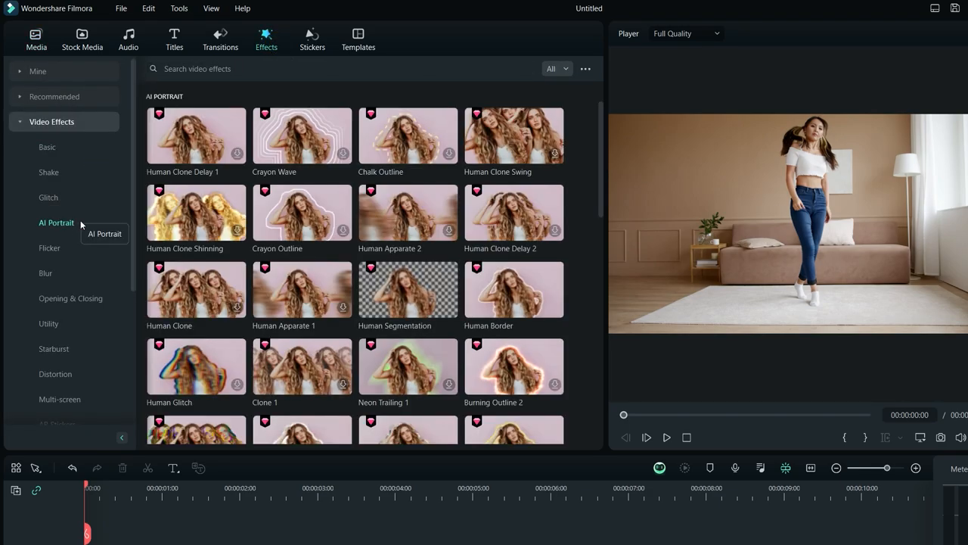
scroll("down", 3)
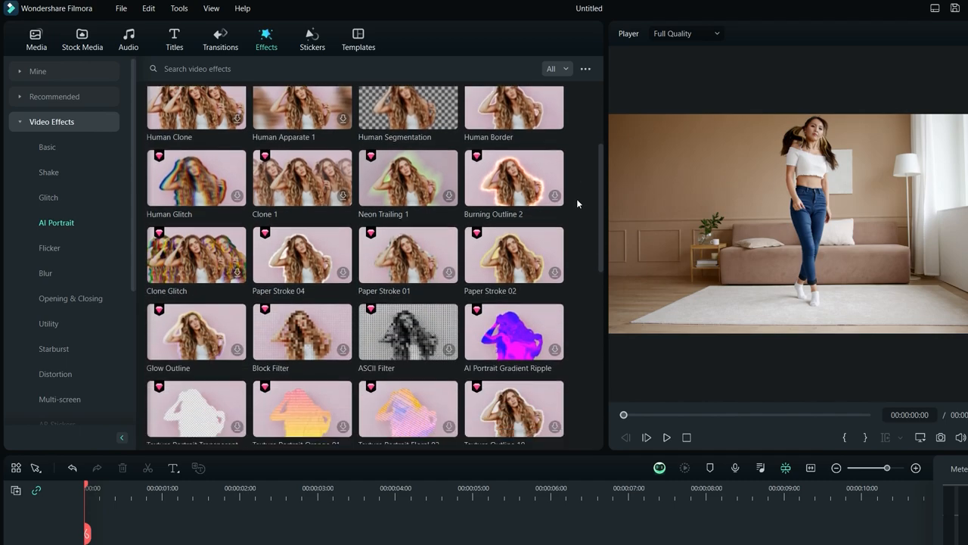
scroll("up", 3)
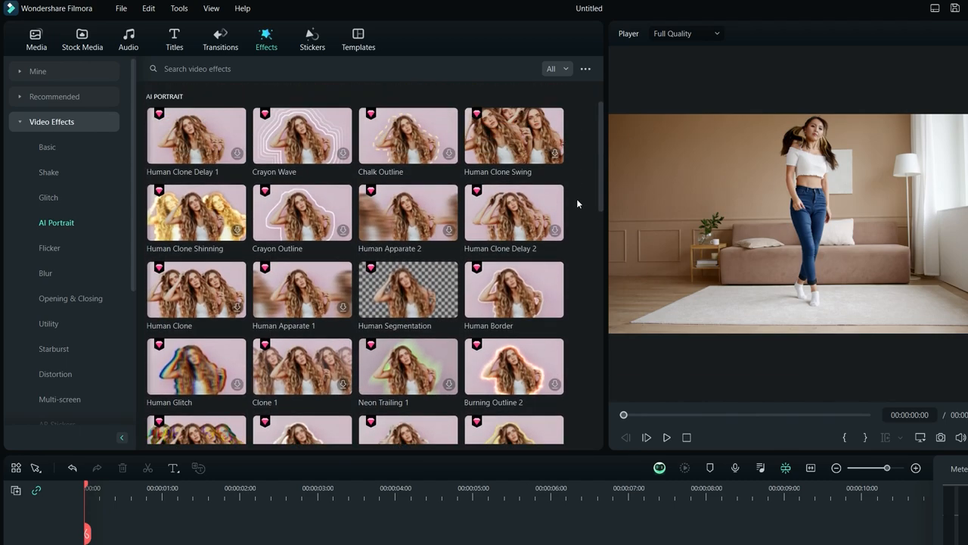
mouse_move(560, 375)
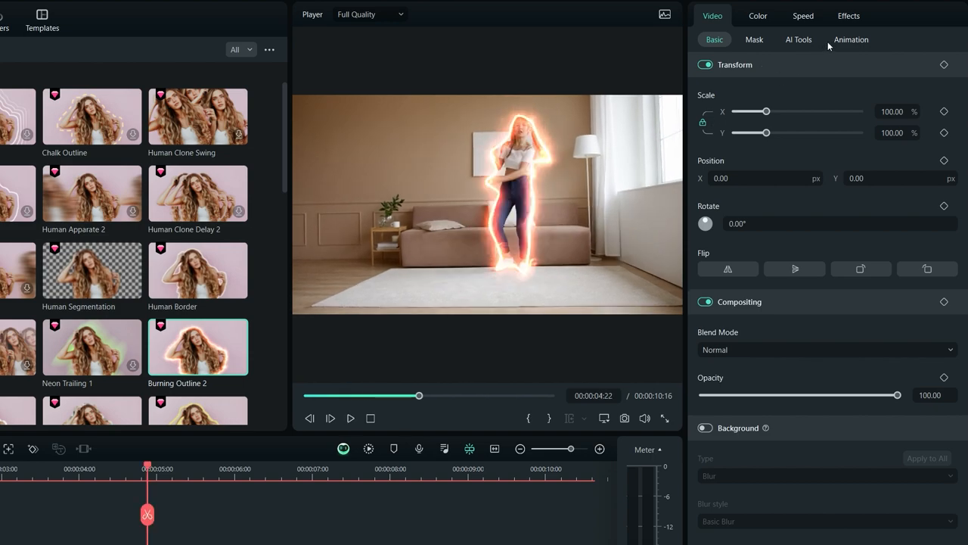
left_click(847, 15)
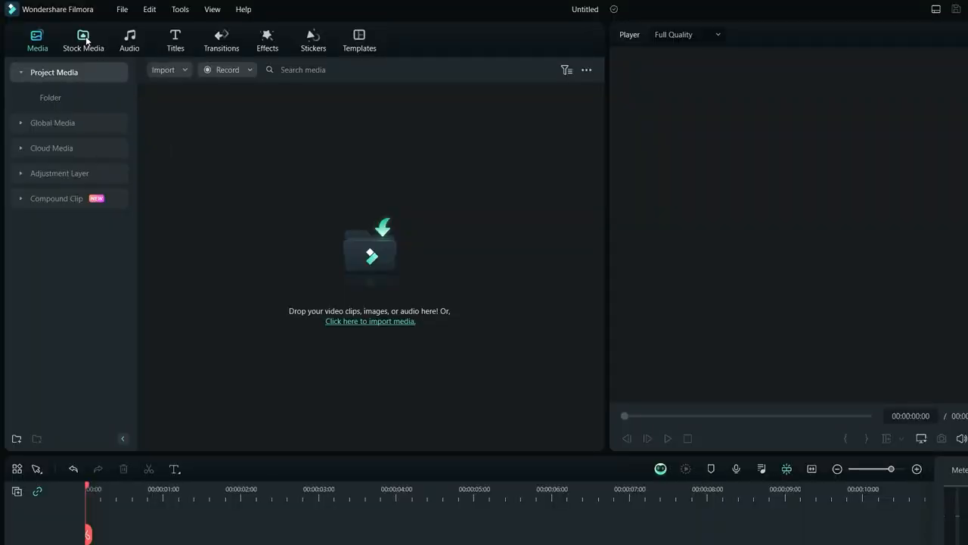
Generate a 16:9 styled AI image from the prompt 'birds flying over pacific ocean'
left_click(83, 39)
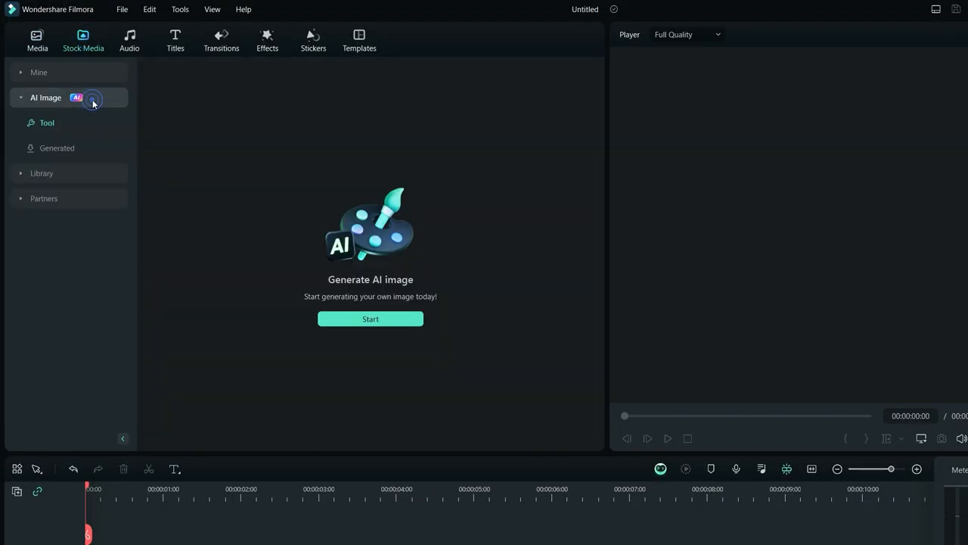
left_click(369, 317)
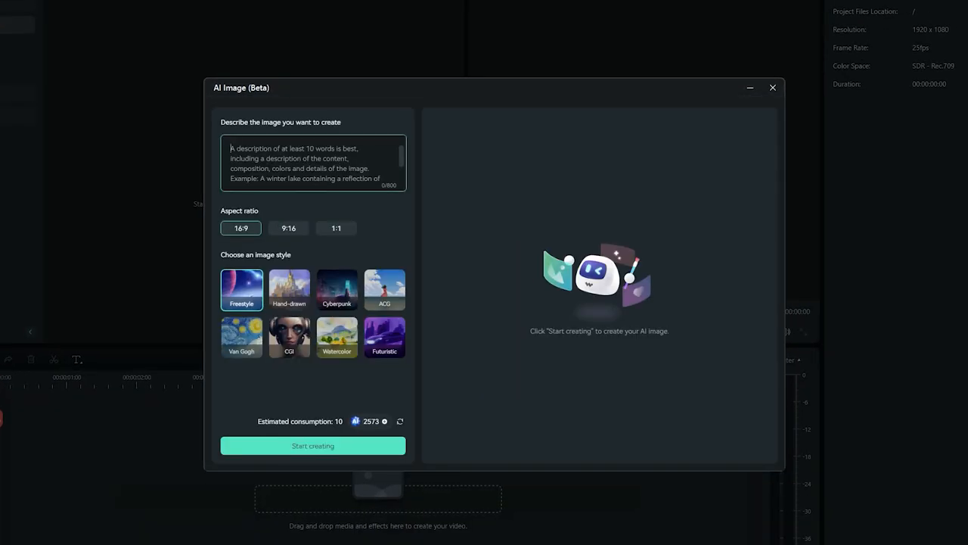
type("birds flying over pacific ocean")
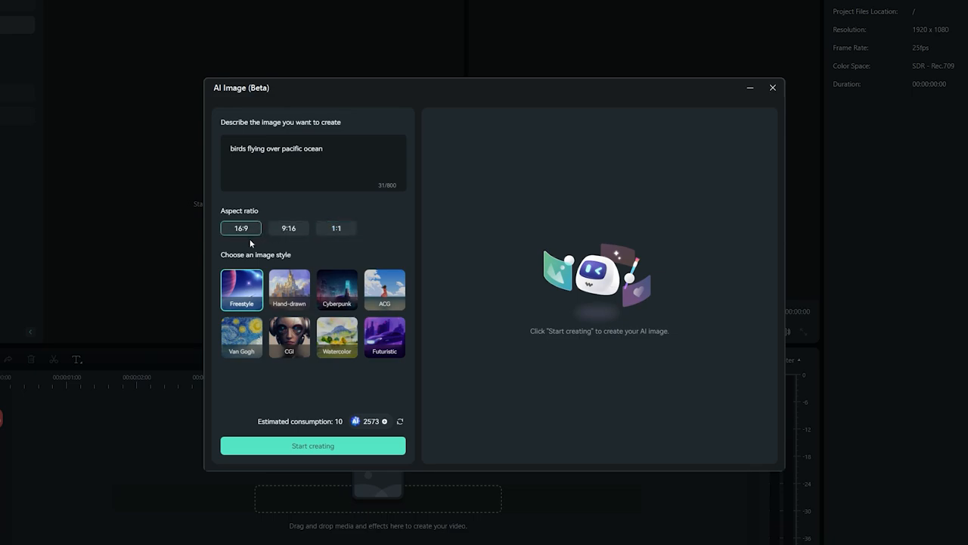
left_click(384, 289)
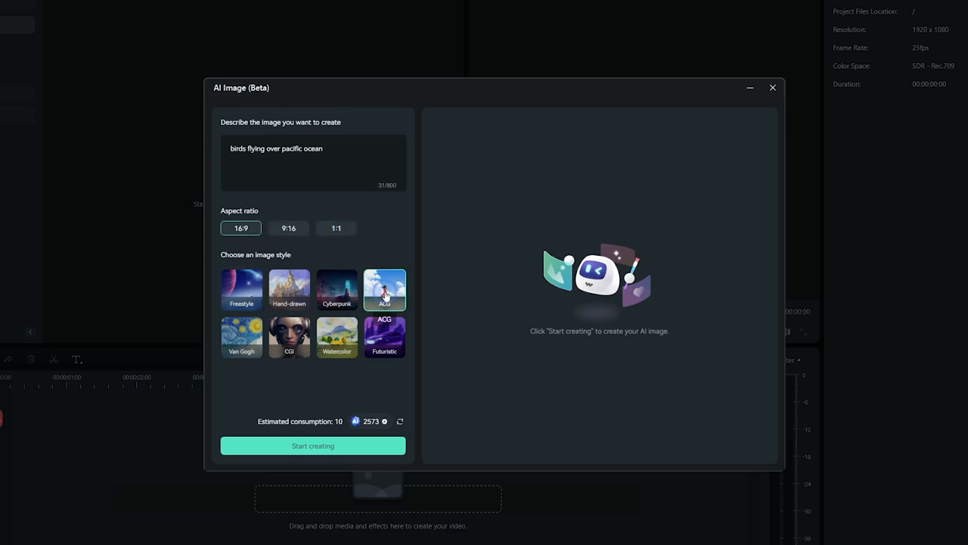
left_click(312, 445)
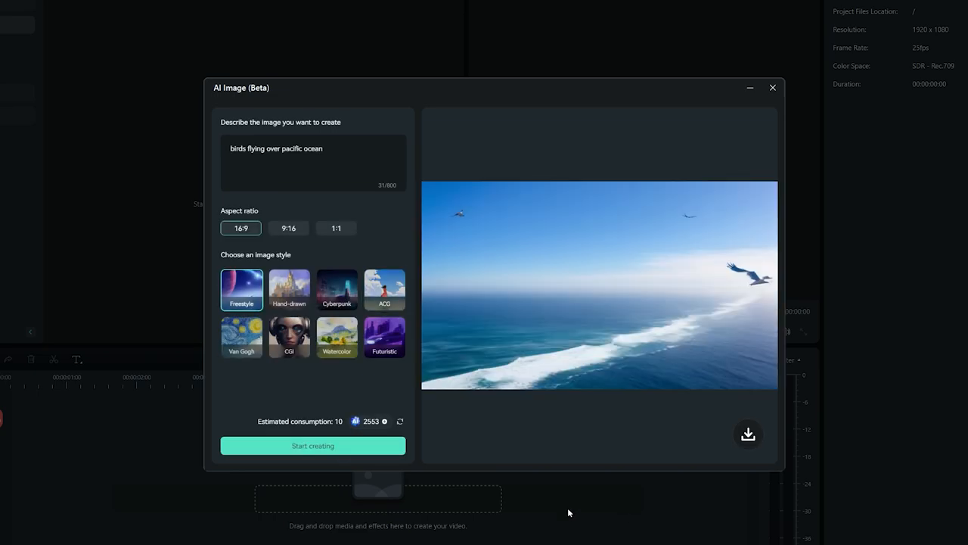
left_click(312, 445)
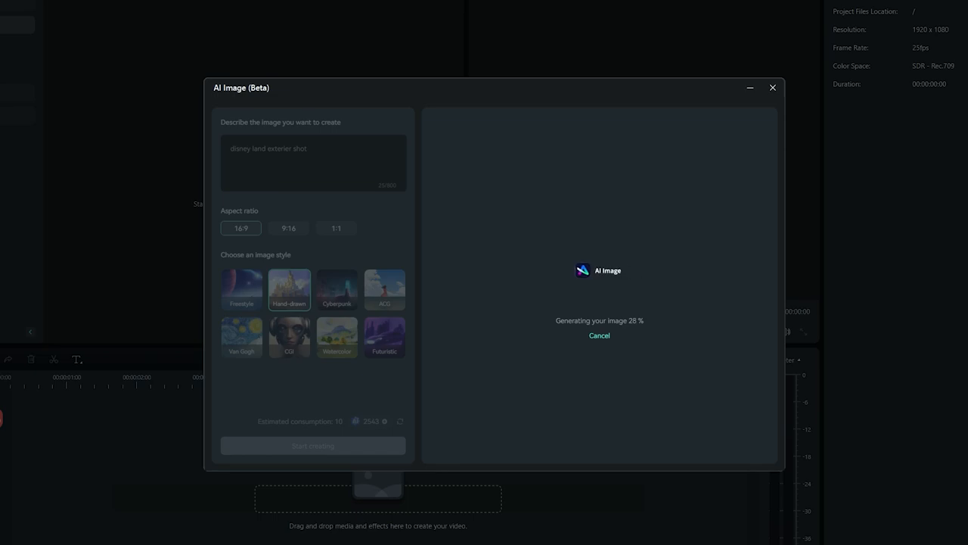